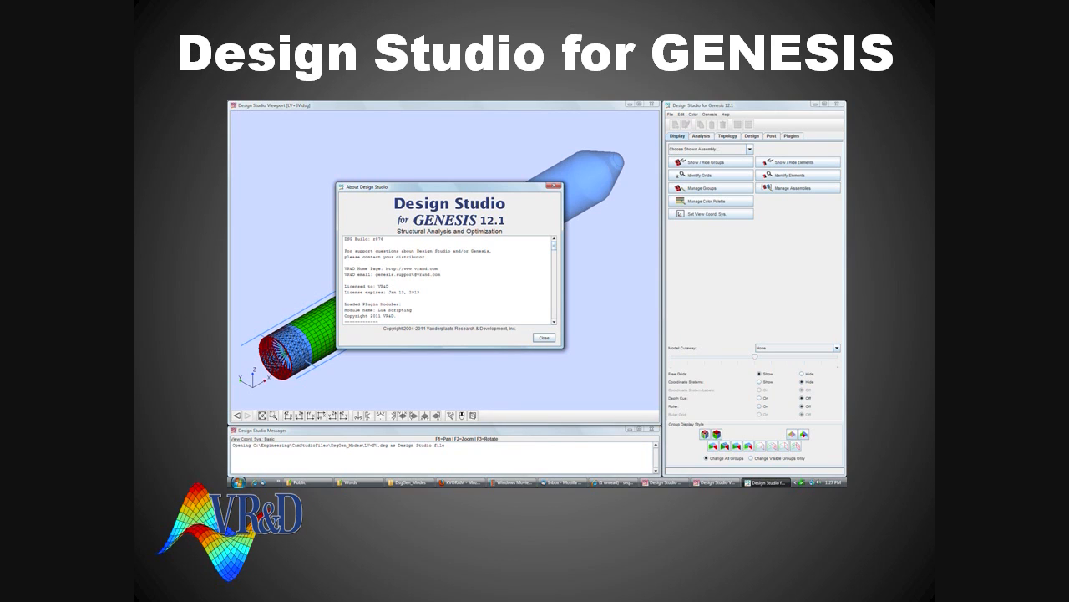
Step: Close the About Design Studio dialog
left_click(543, 337)
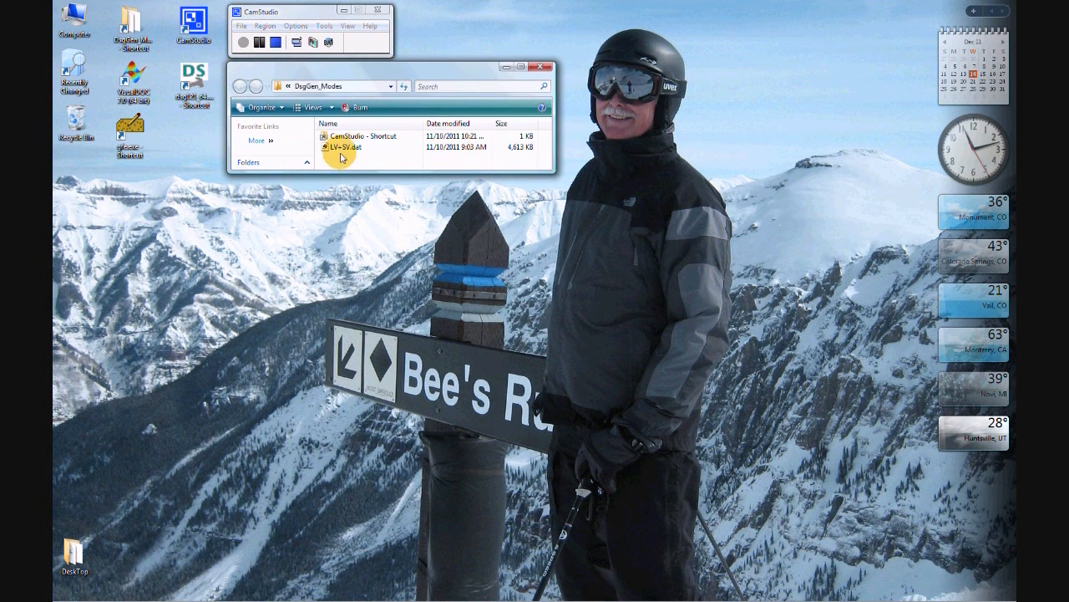
Step: Open LV+SV.dat in Programmer's File Editor and scroll down to ENDDATA
double_click(345, 147)
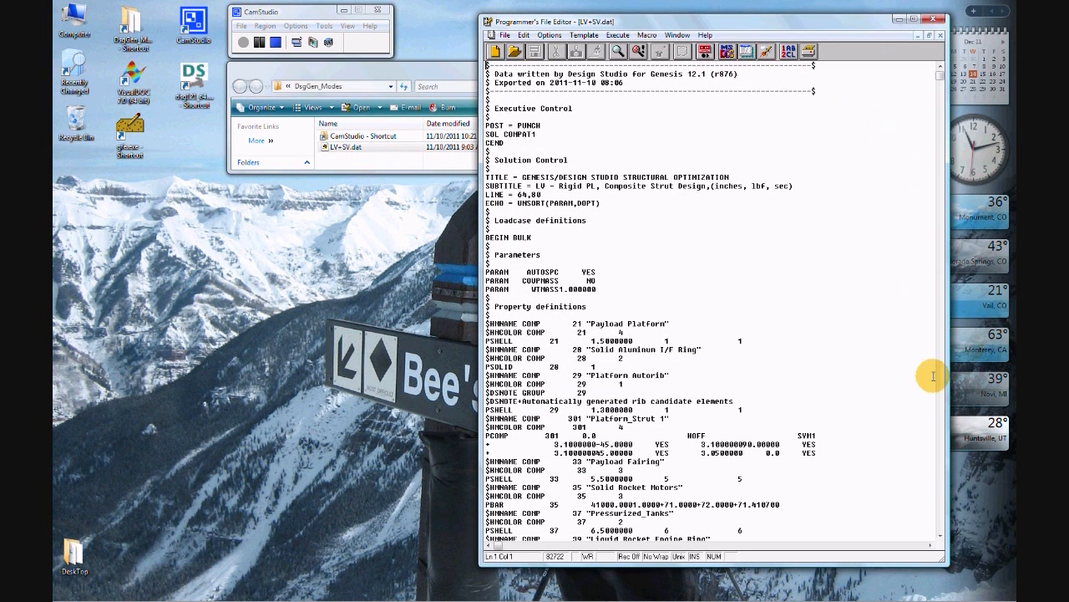
mouse_move(523, 108)
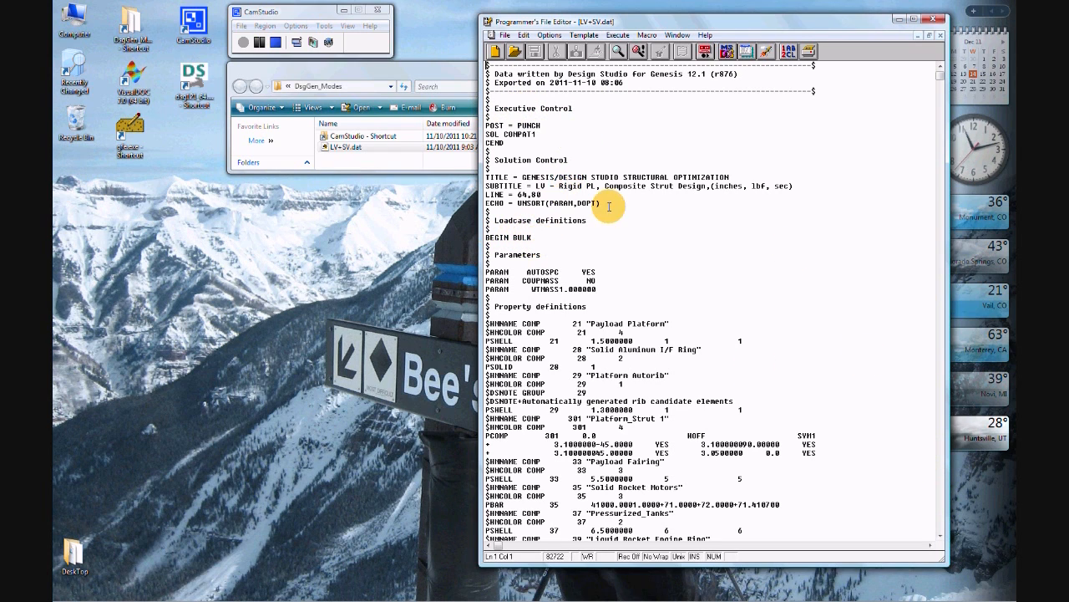
mouse_move(943, 537)
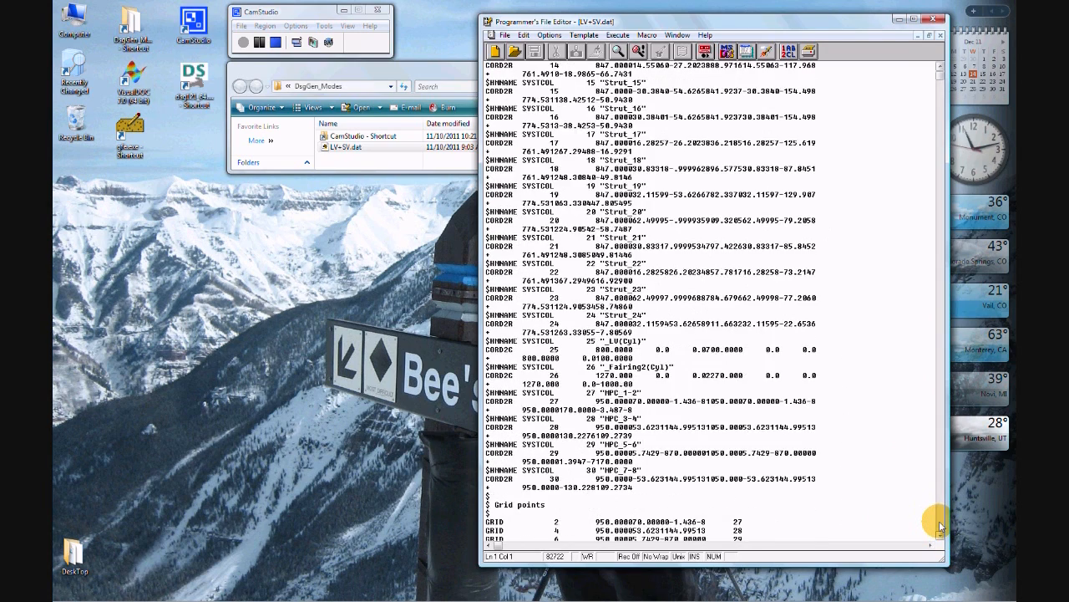
scroll("down", 3)
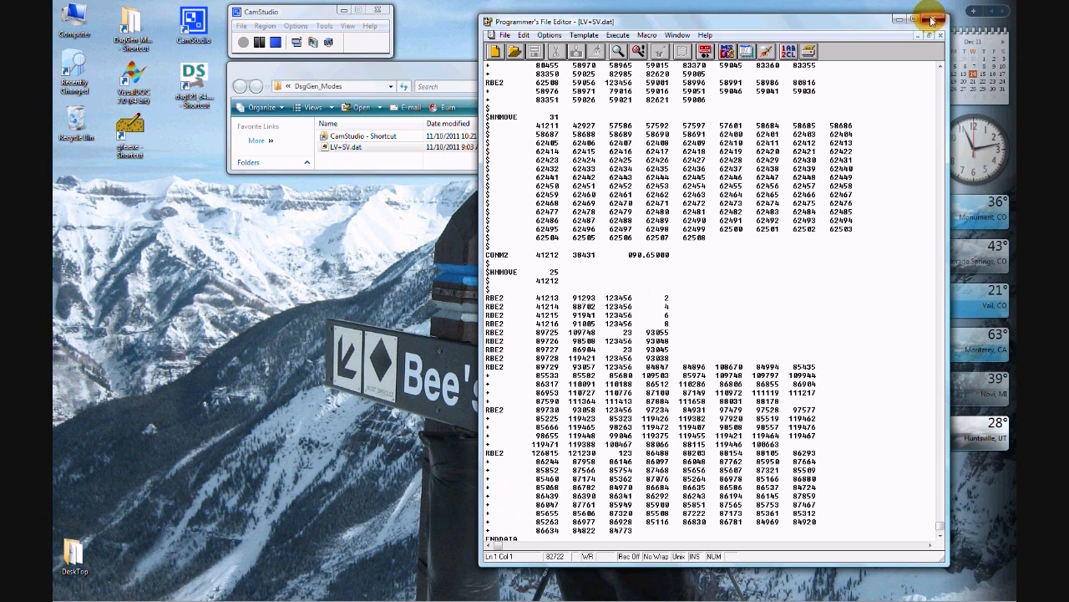
Step: Close the editor and load LV+SV.dat into Design Studio for GENESIS
left_click(919, 19)
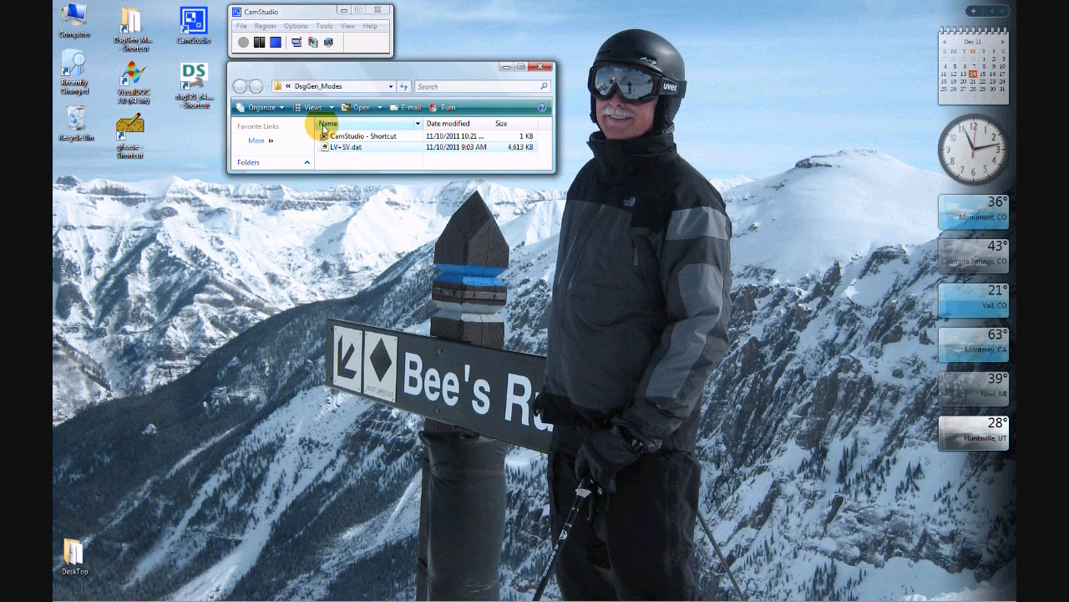
left_click(351, 147)
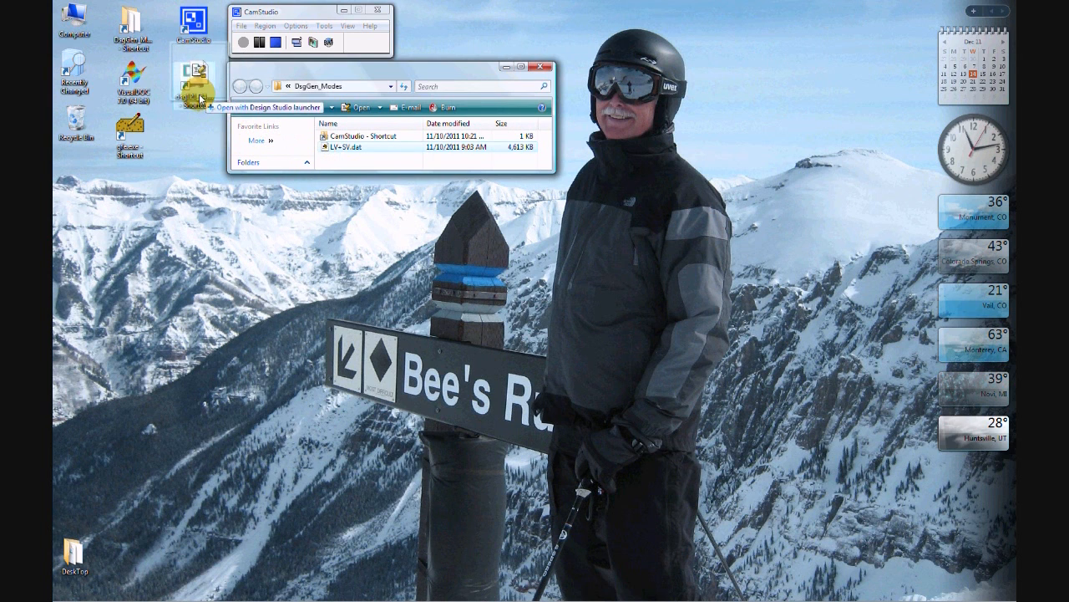
double_click(194, 86)
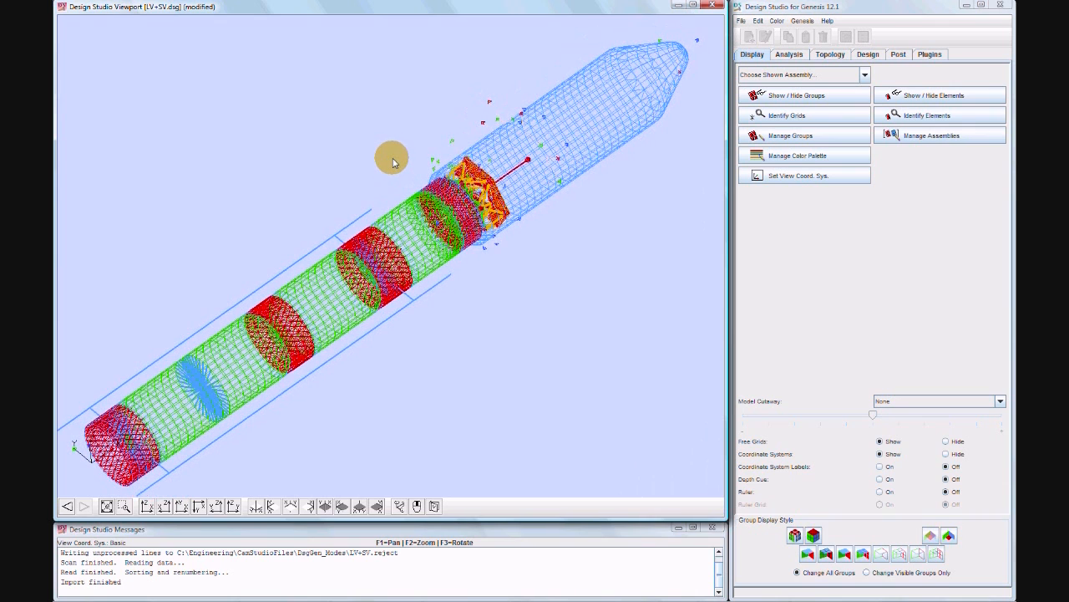
mouse_move(621, 392)
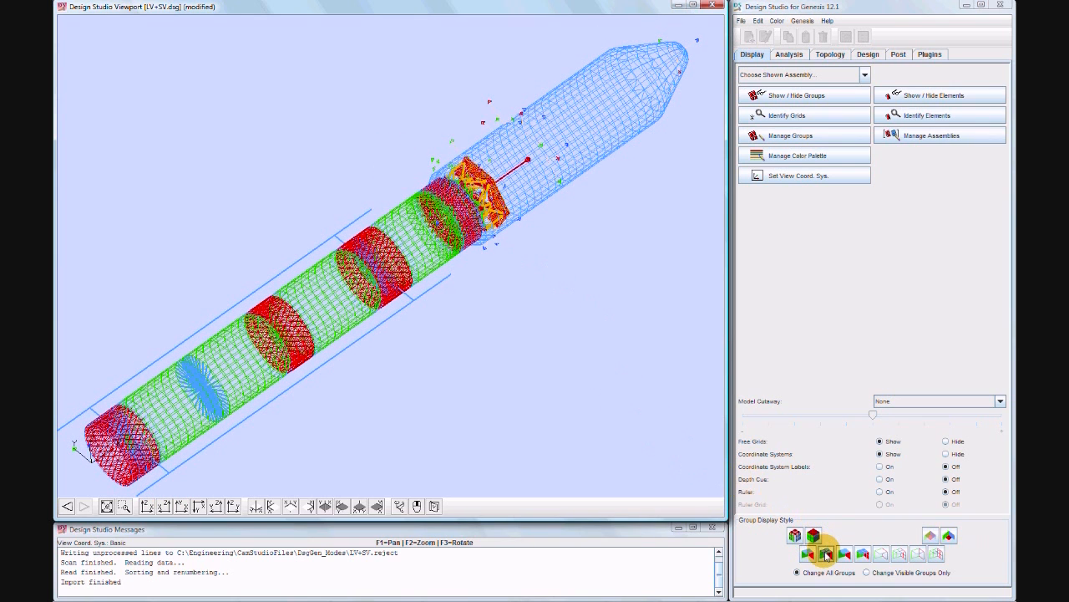
Step: Render all groups of the launch vehicle model with the Shaded Feature style
left_click(825, 554)
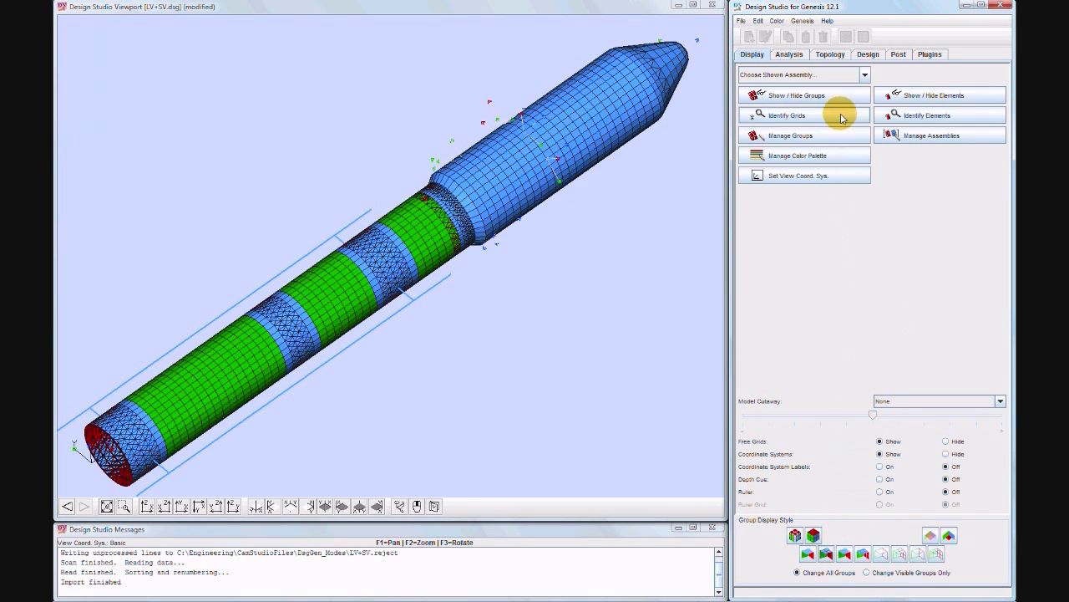
Step: Show only the Payload Fairing group (PSHELL 33), translucent and without mesh edges
left_click(794, 95)
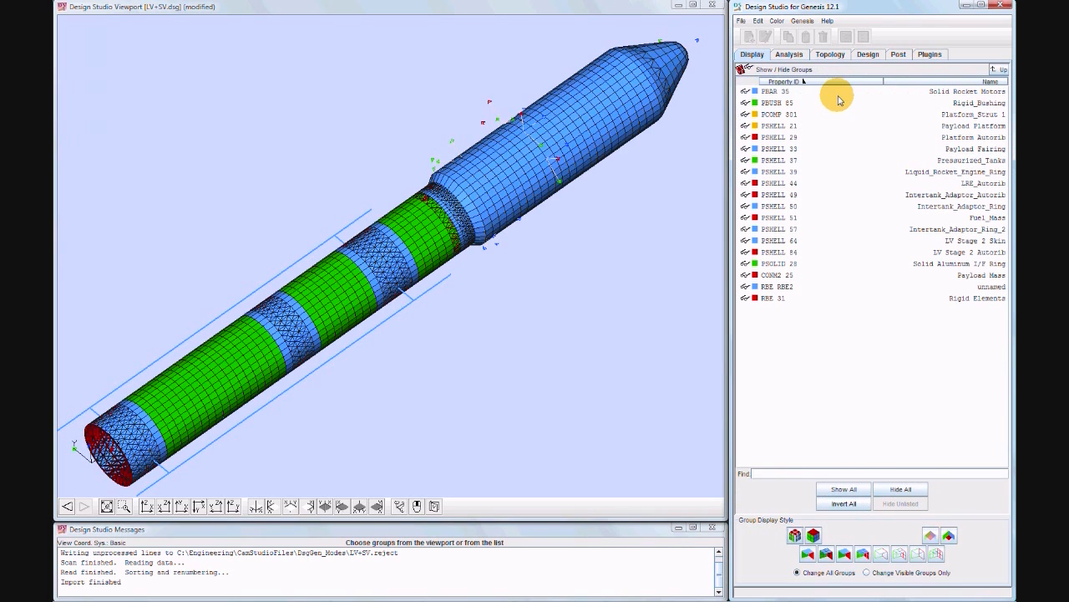
mouse_move(889, 455)
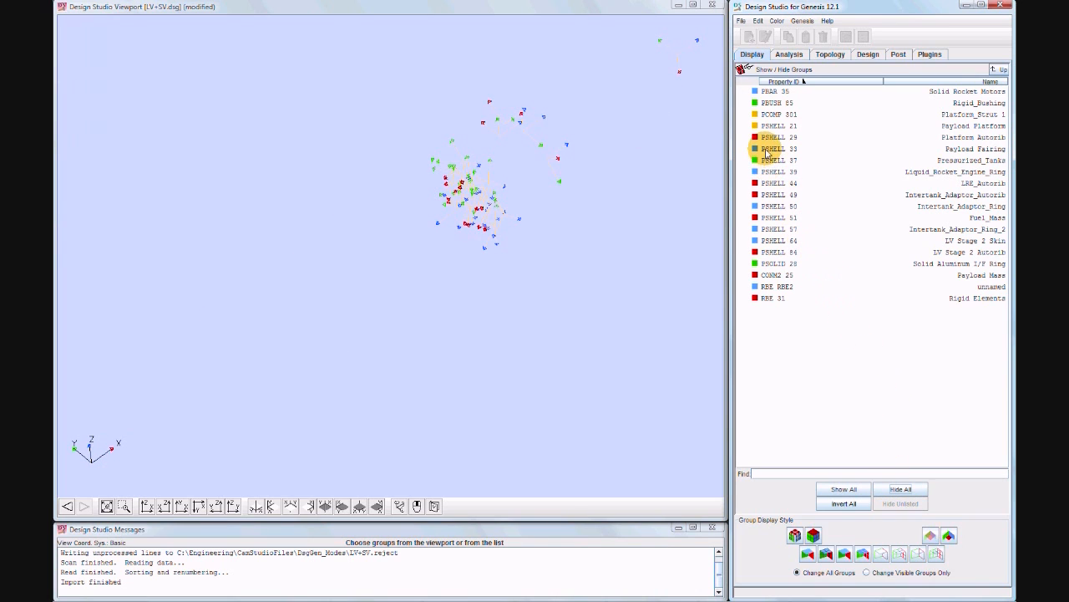
left_click(768, 148)
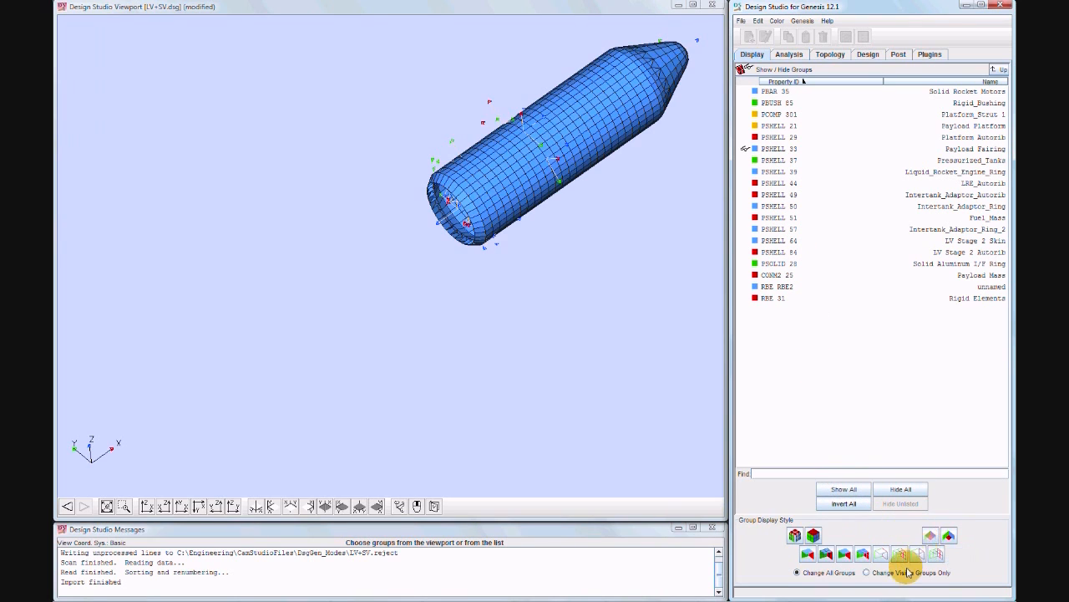
left_click(866, 573)
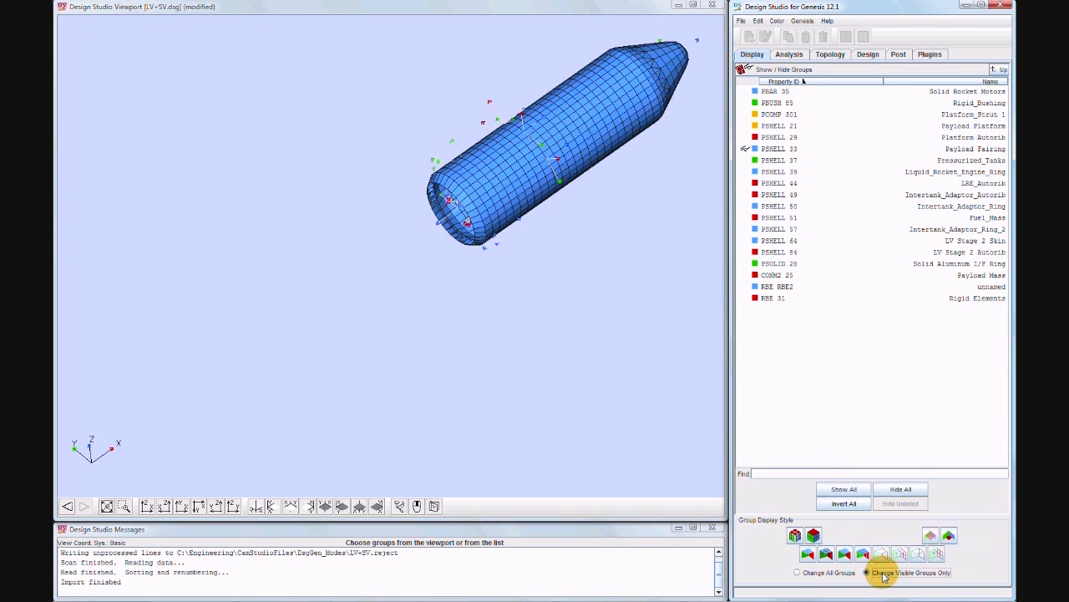
mouse_move(930, 535)
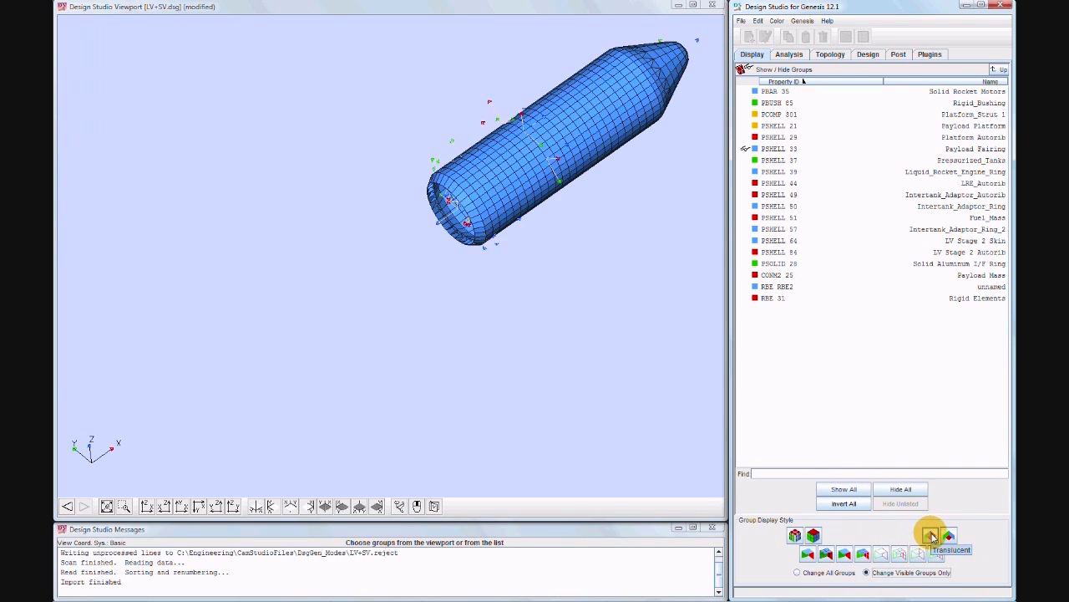
left_click(845, 553)
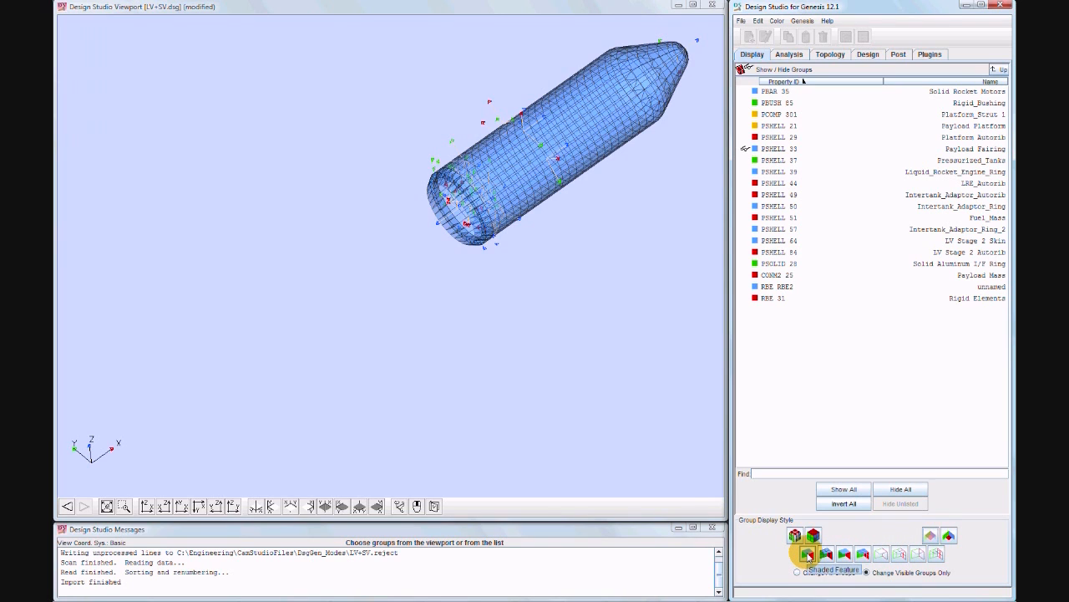
left_click(805, 535)
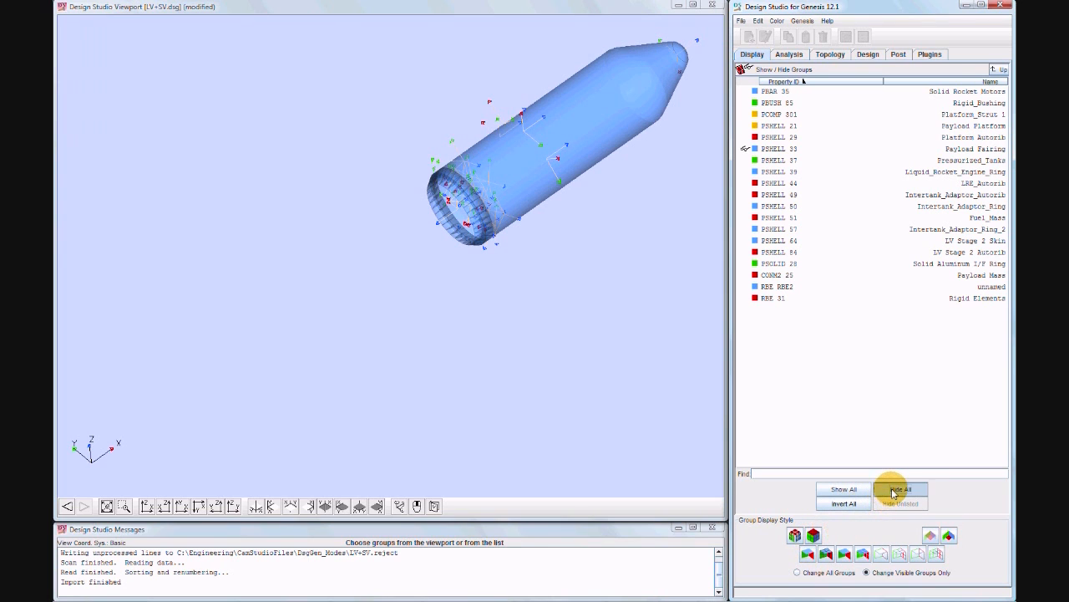
Step: Show only the platform struts (PCOMP 301) smoothly shaded, then show all groups
left_click(900, 489)
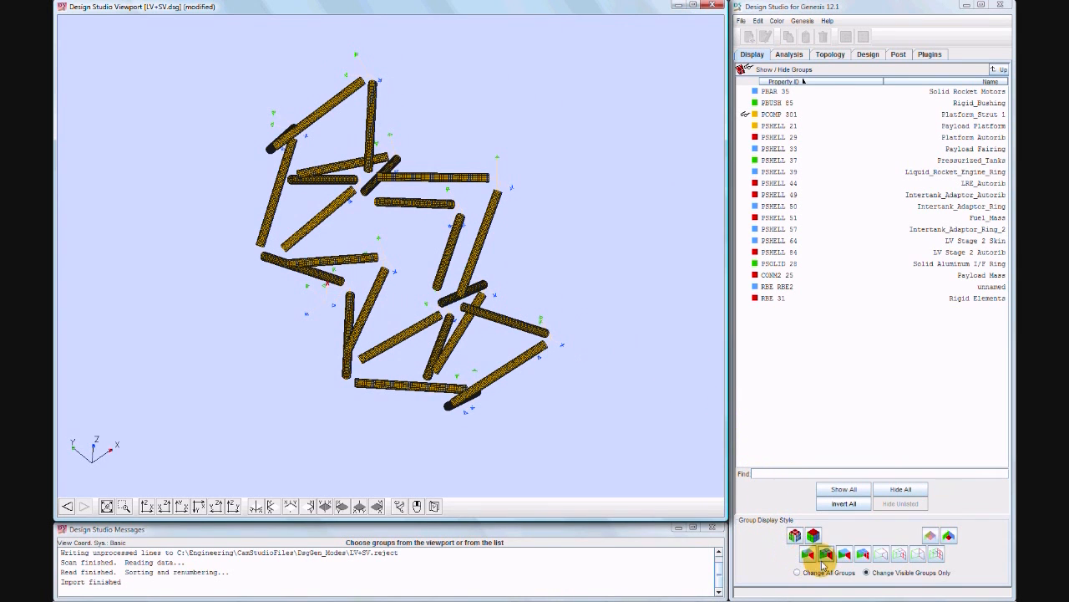
left_click(844, 553)
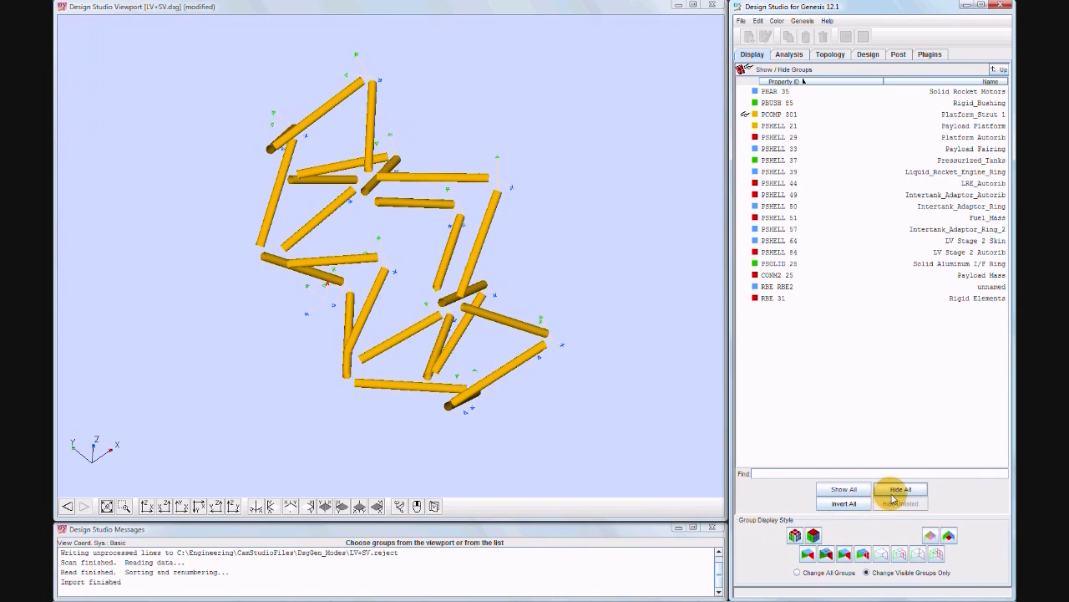
left_click(843, 489)
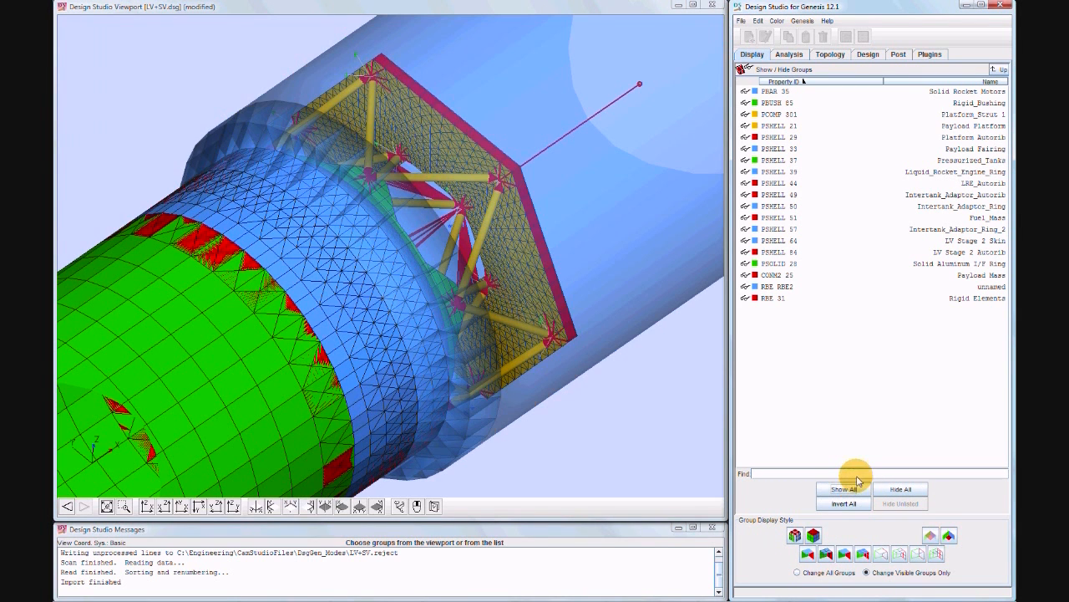
mouse_move(833, 368)
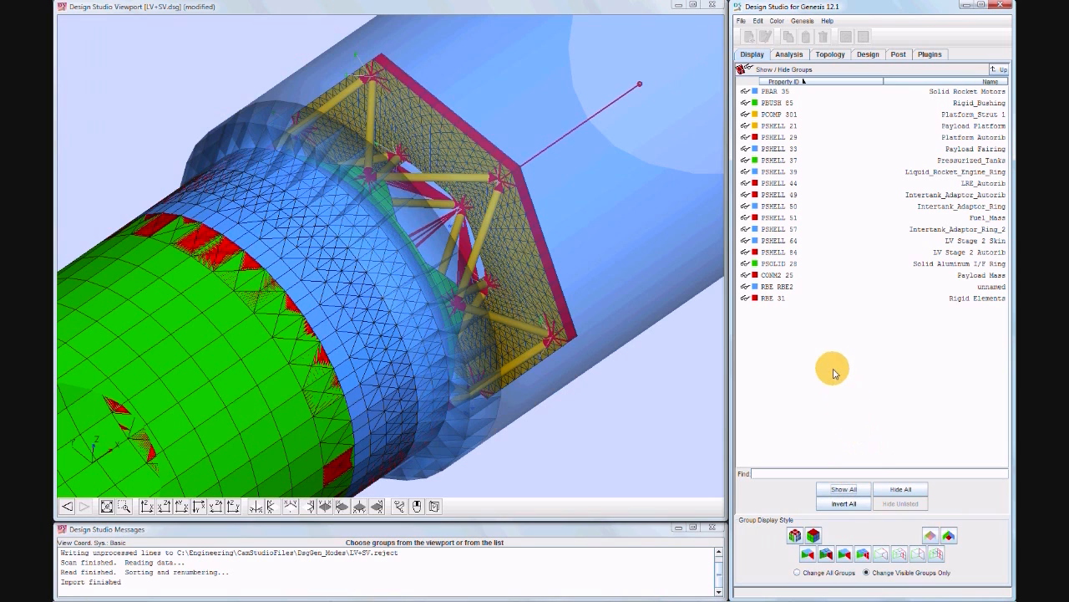
mouse_move(790, 287)
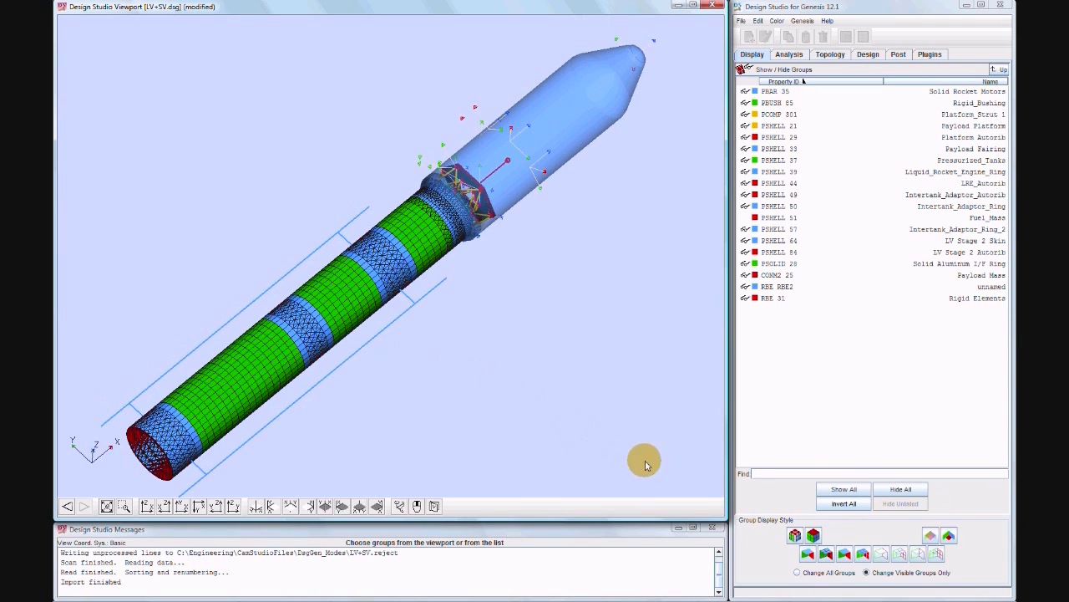
mouse_move(935, 297)
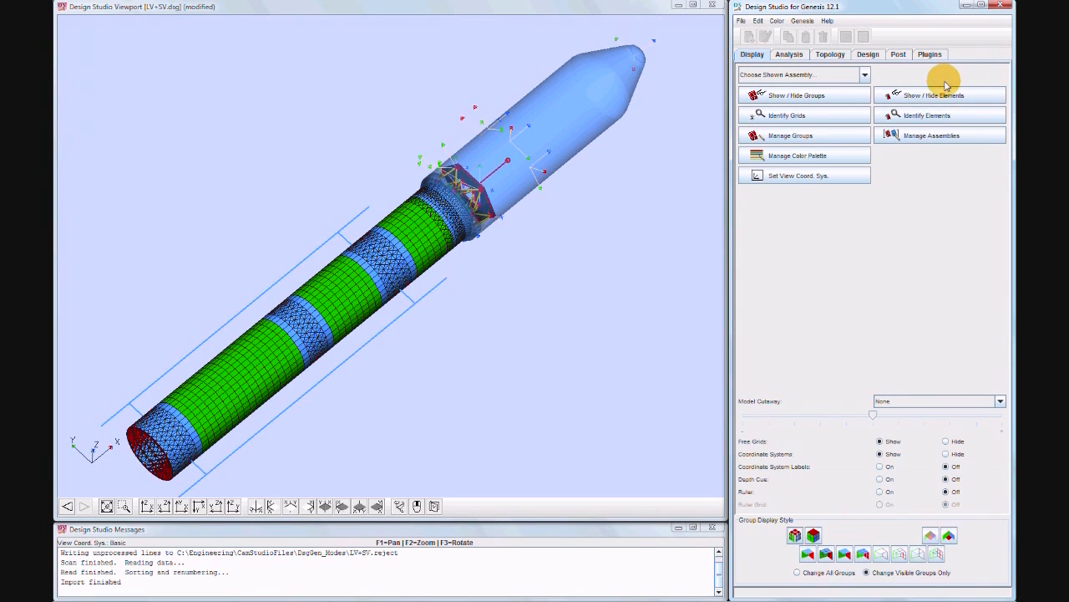
mouse_move(879, 378)
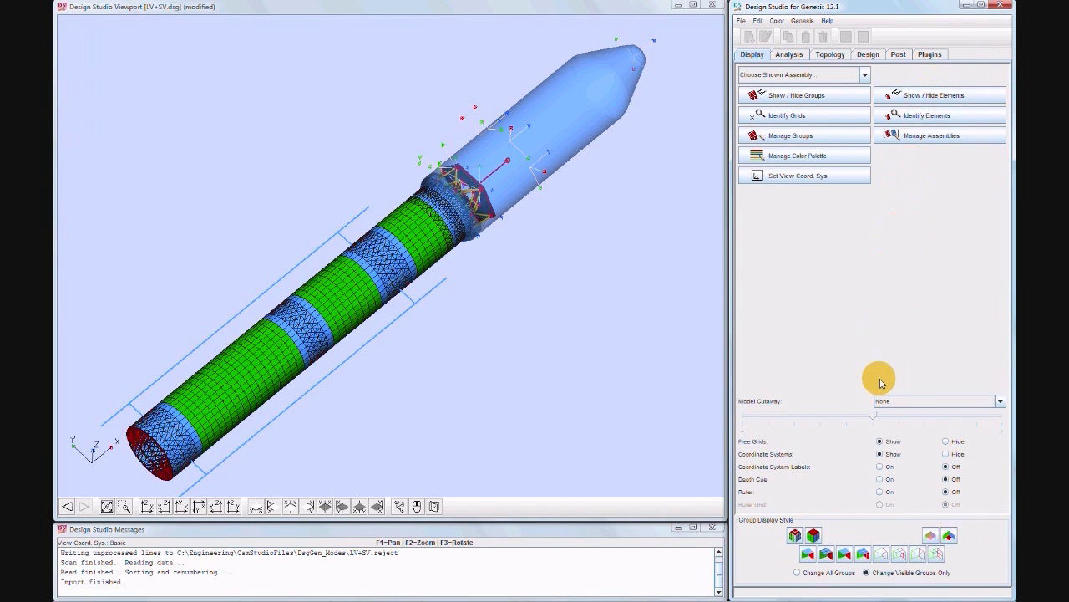
Step: Hide coordinate system markers, zoom into the payload adapter and rotate for an angled view
left_click(945, 453)
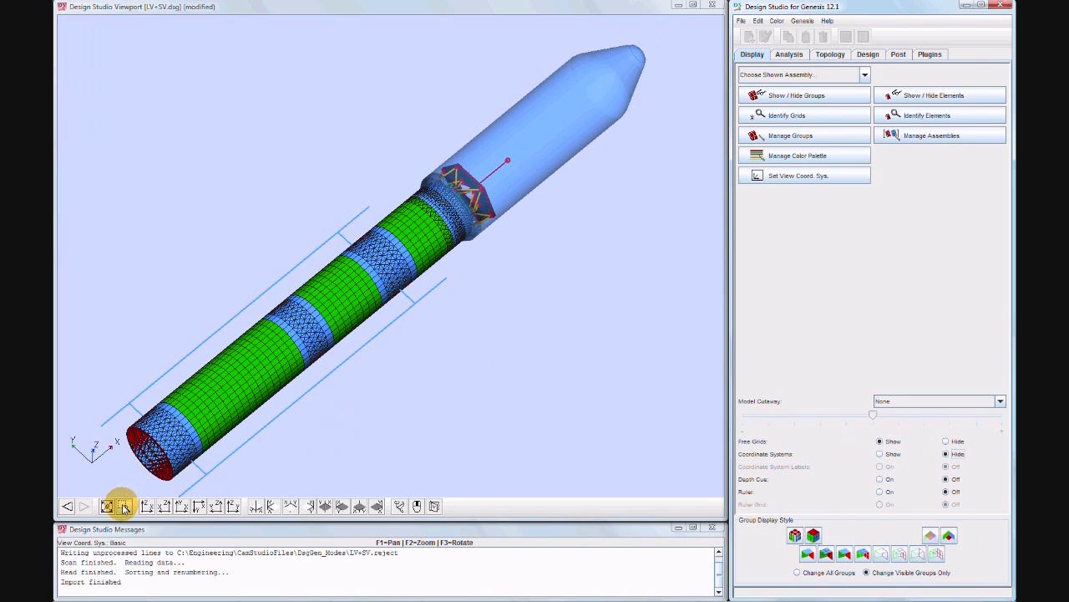
left_click(123, 505)
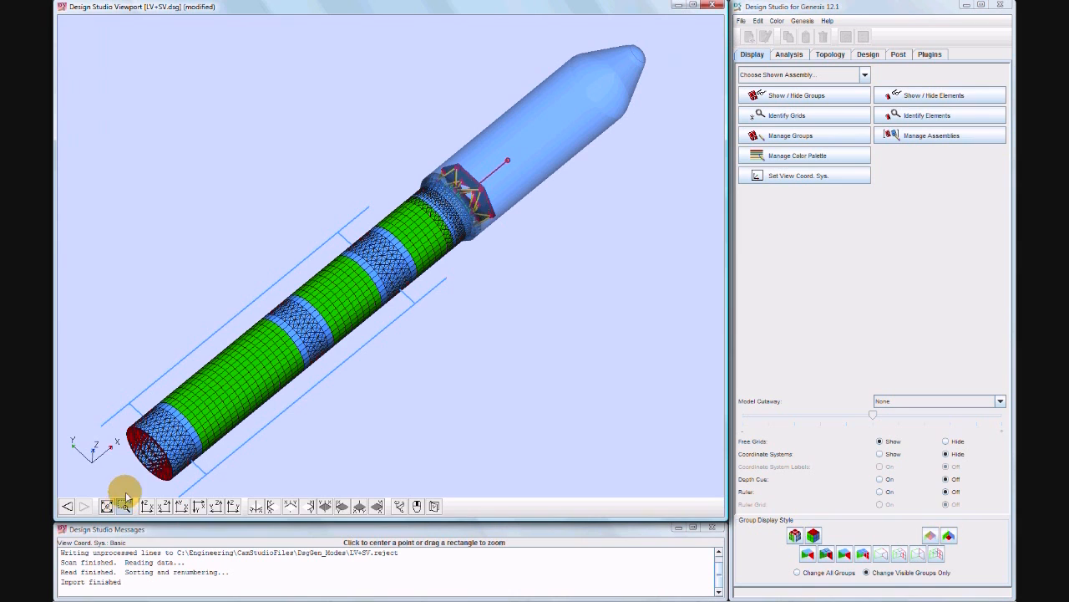
mouse_move(408, 138)
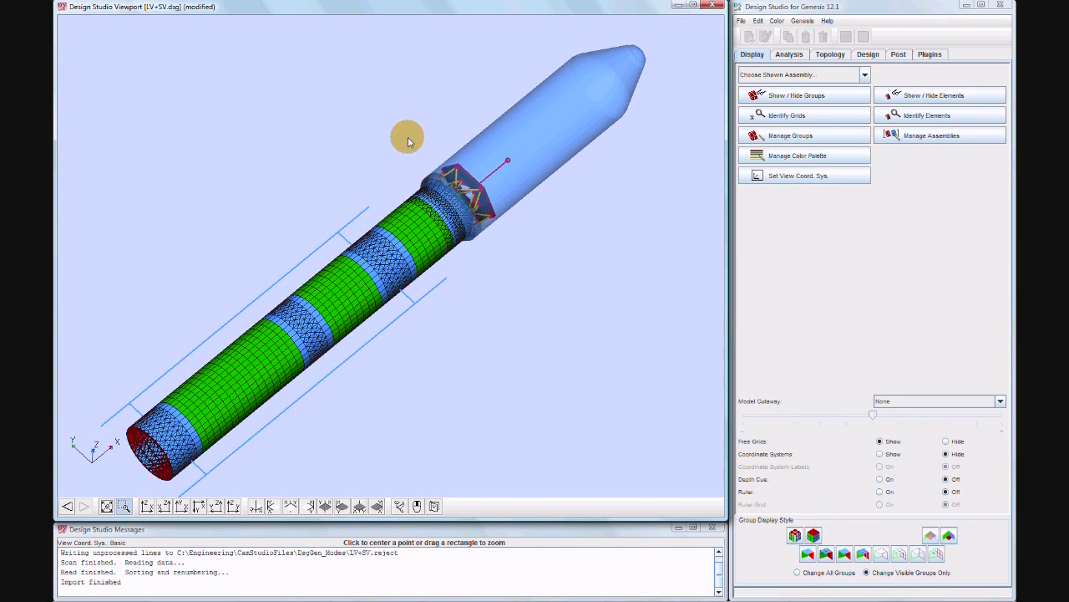
left_click_drag(407, 137, 532, 264)
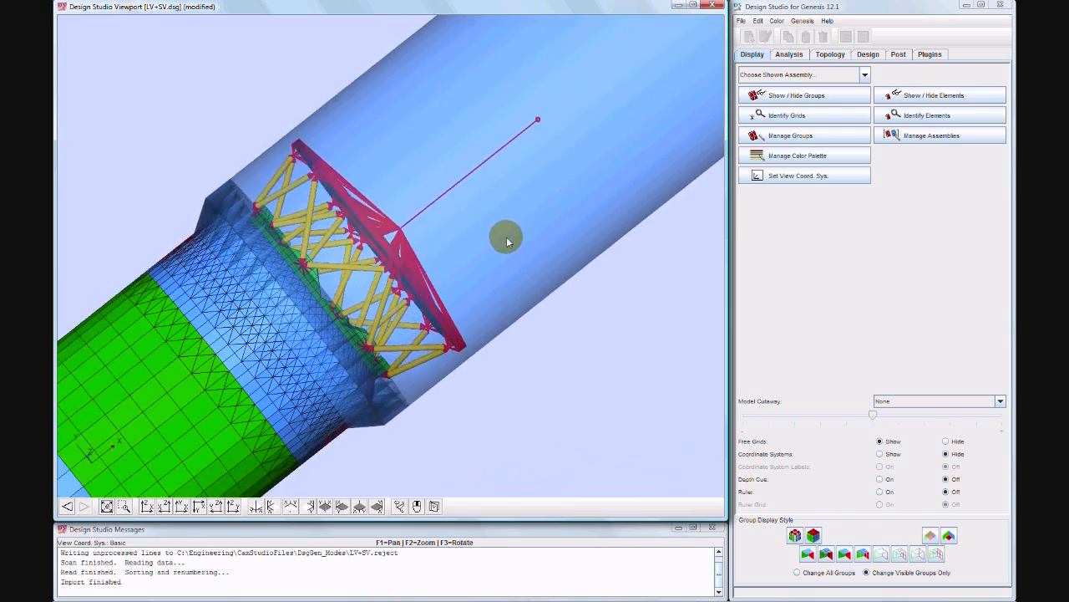
left_click_drag(508, 242, 478, 242)
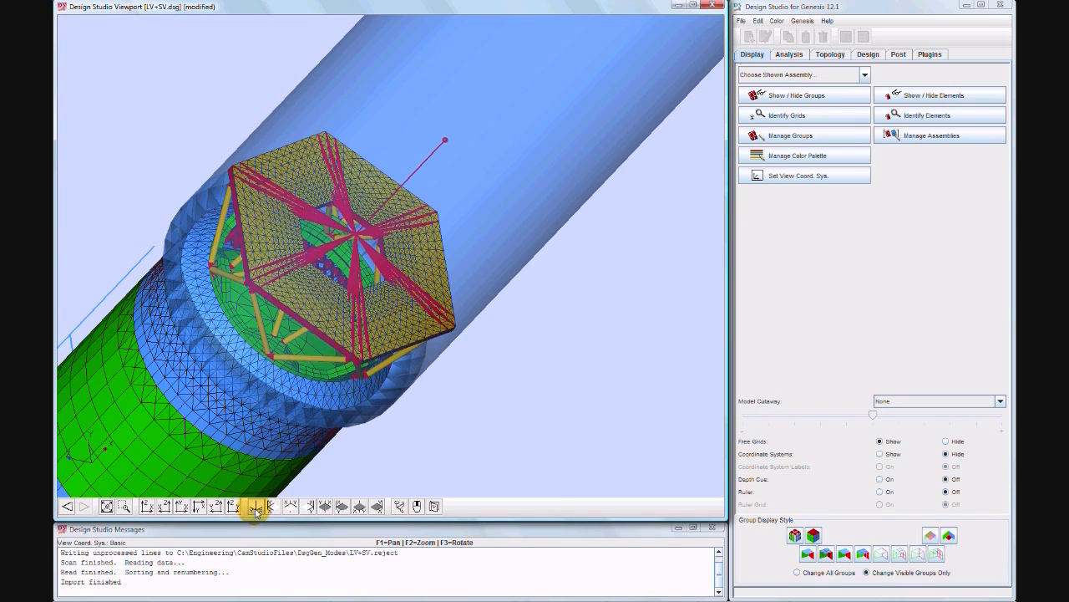
left_click(255, 506)
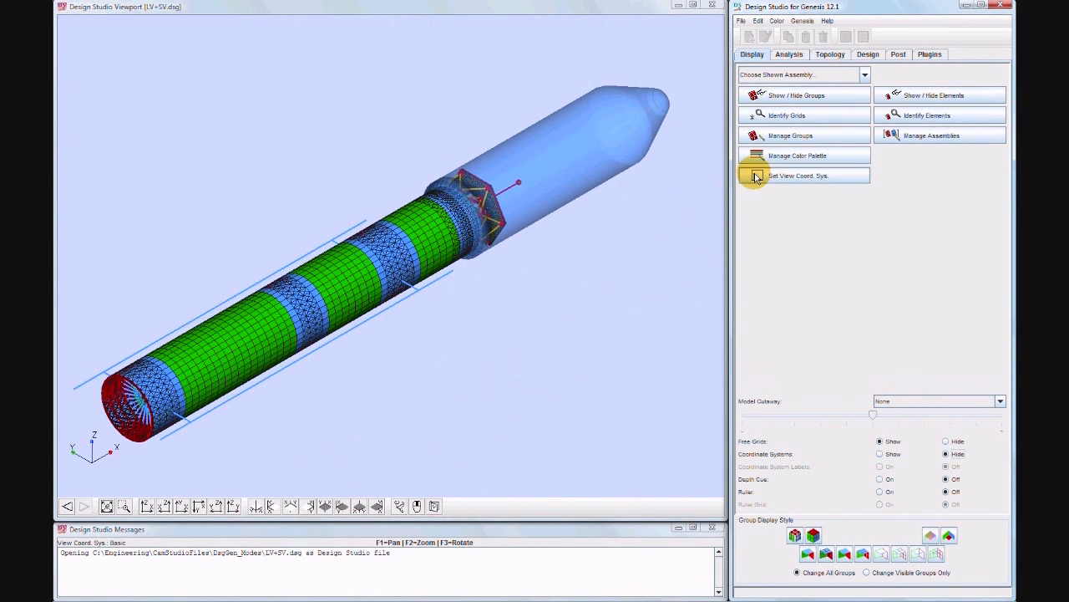
Step: Show the Eigenvalue Methods category in the Analysis panel
left_click(789, 55)
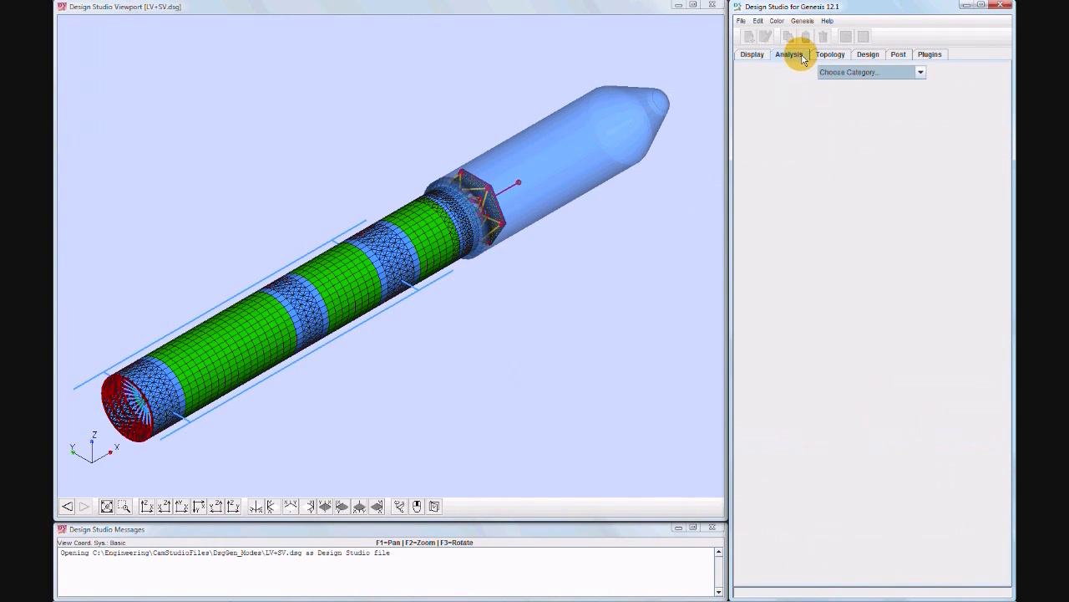
left_click(920, 72)
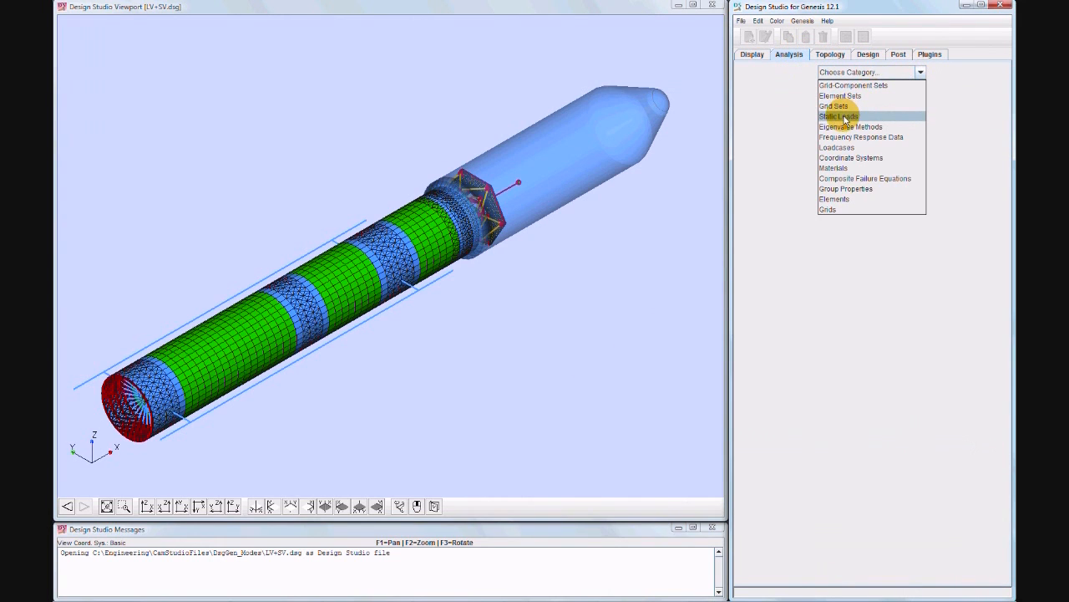
left_click(838, 116)
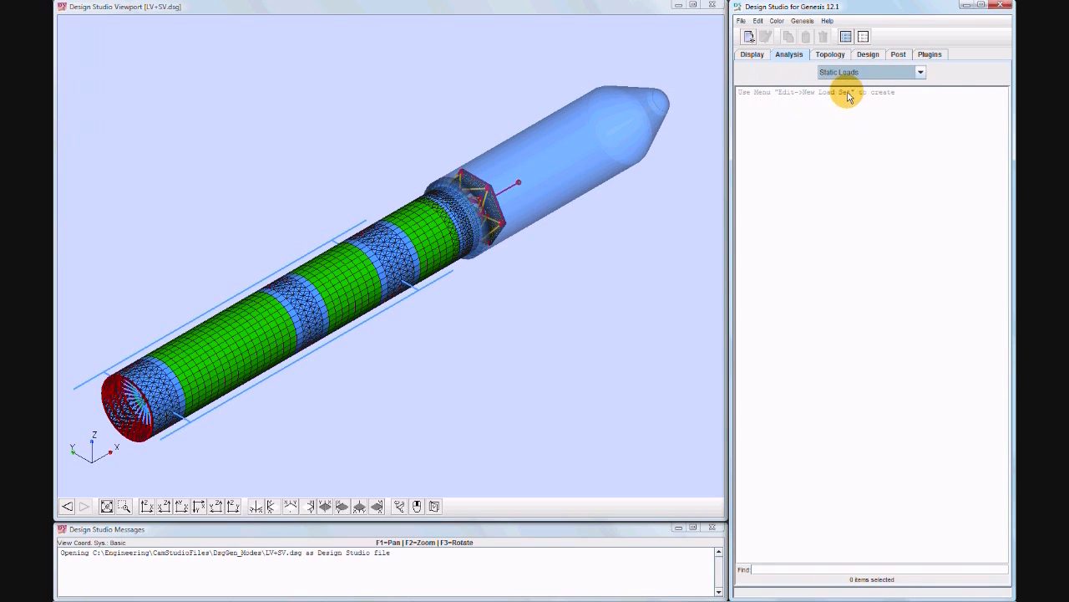
left_click(920, 72)
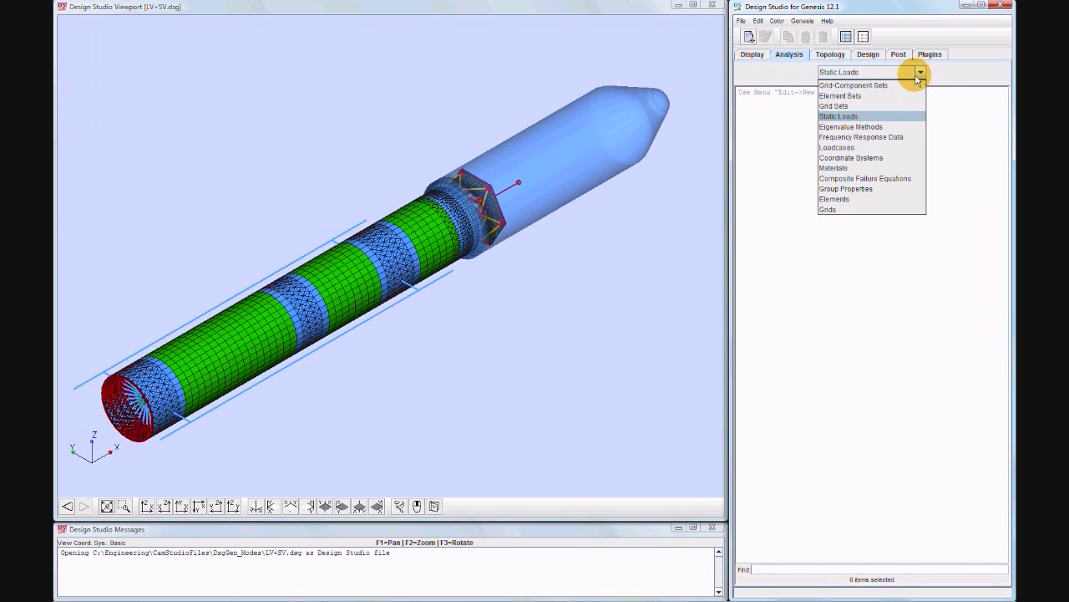
mouse_move(853, 126)
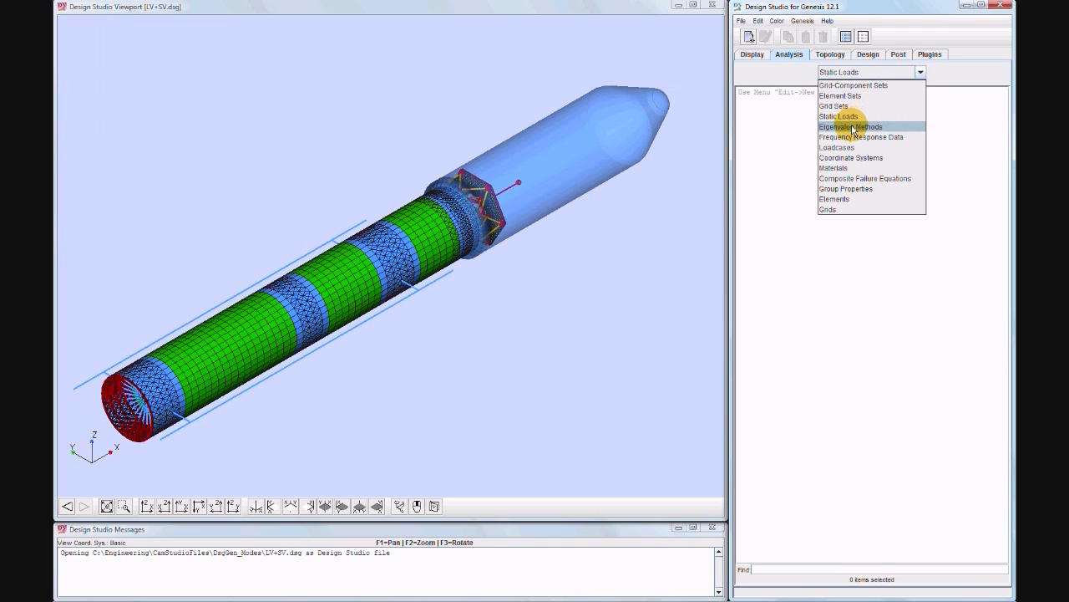
left_click(850, 126)
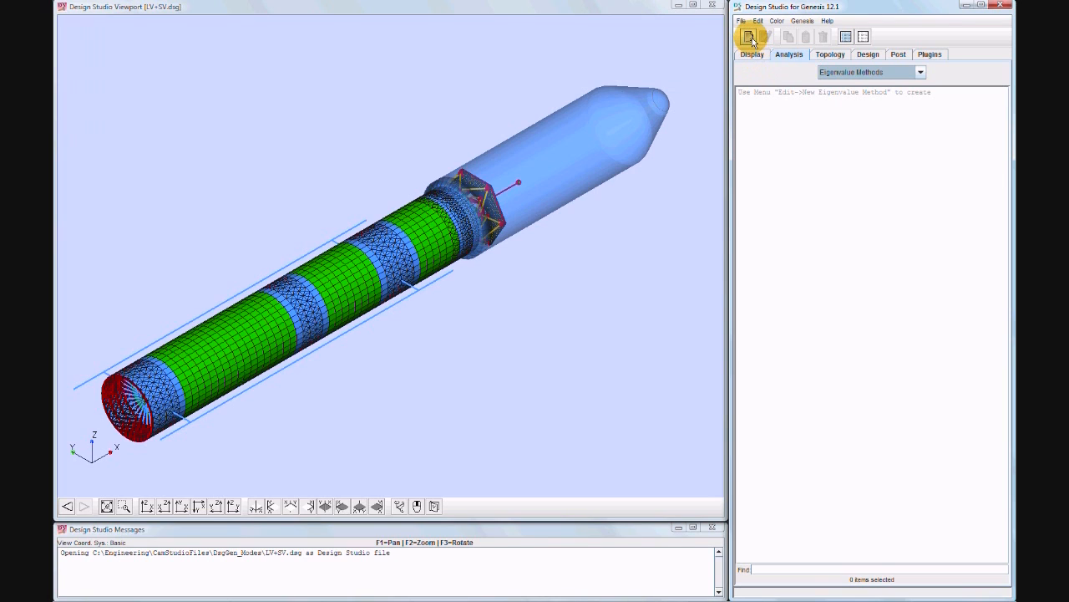
Step: Create the SMS eigenvalue method 'Normal Modes' with V1 0.001 and V2 28.0
left_click(747, 36)
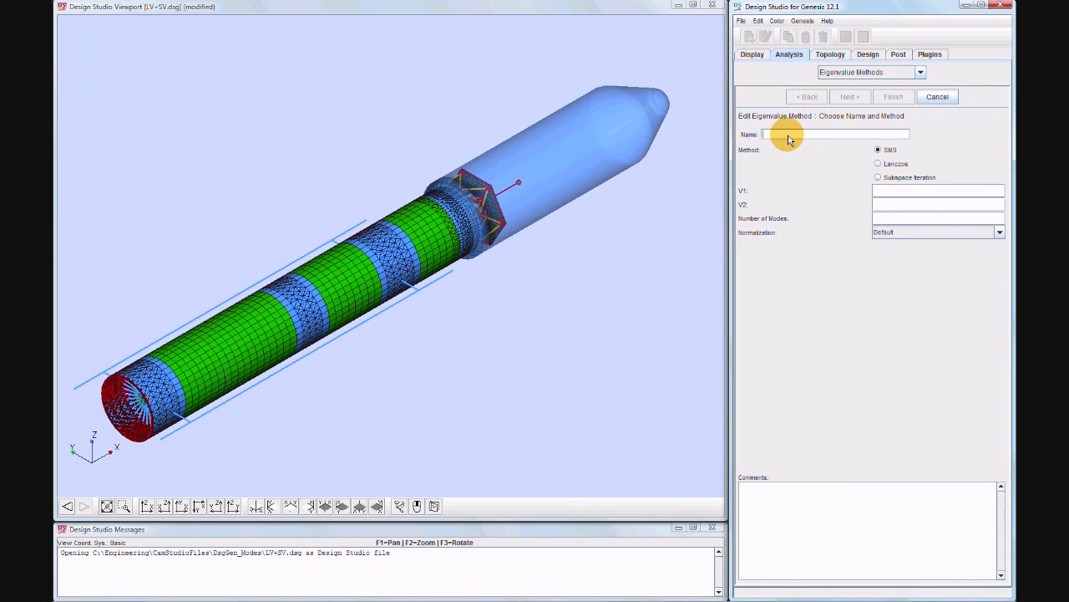
type("Normal M")
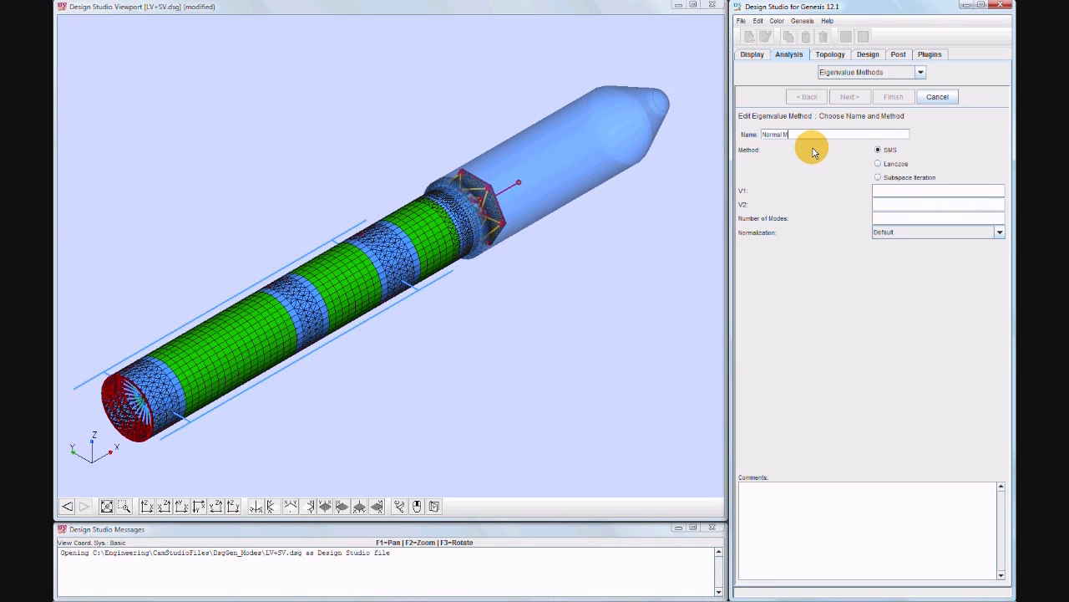
type("odes")
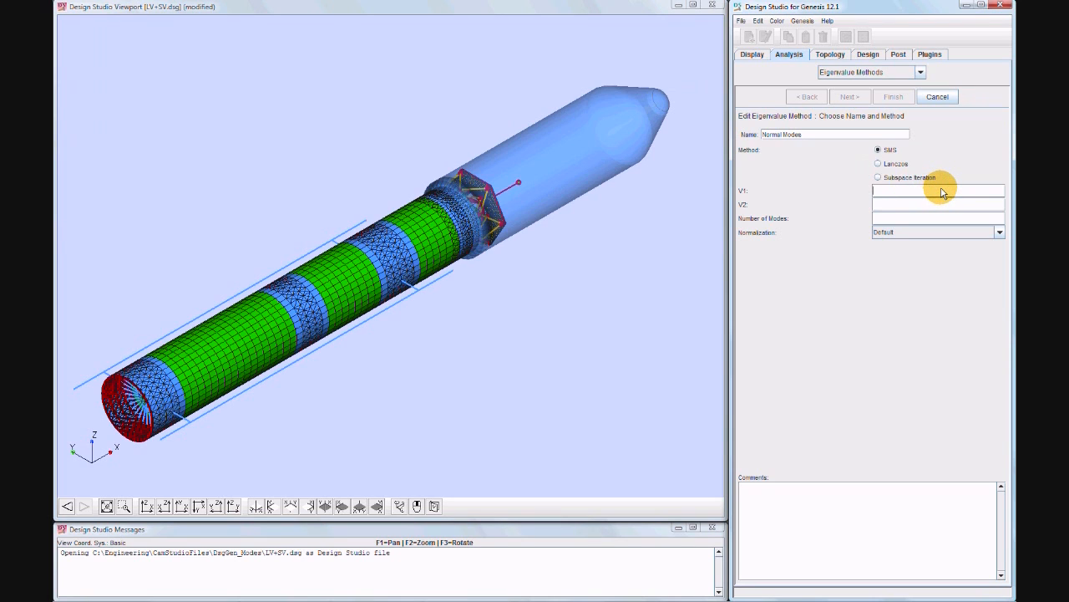
type("0.001")
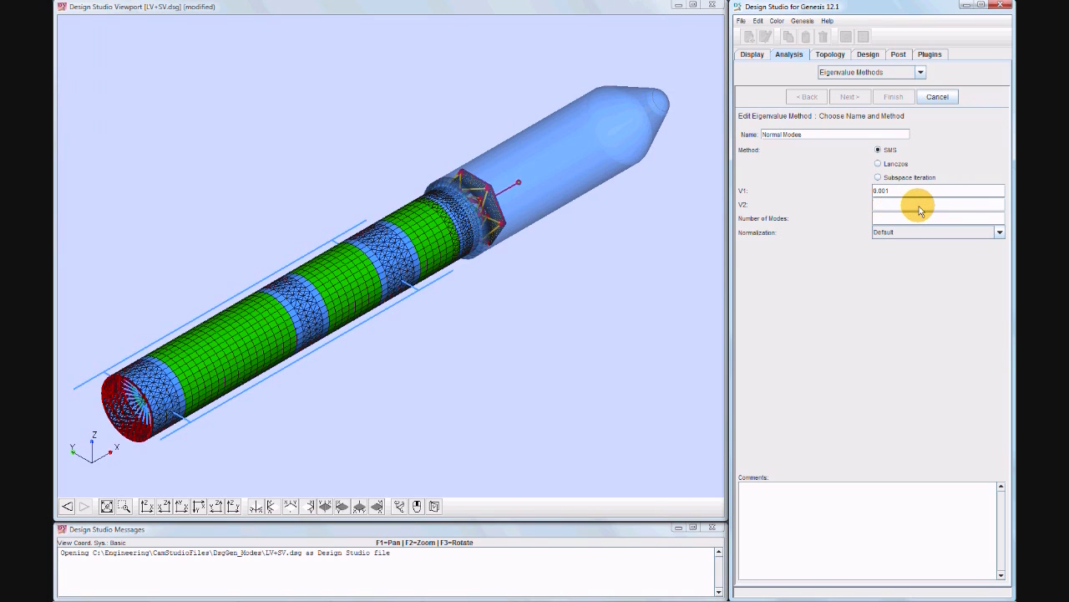
type("28.0")
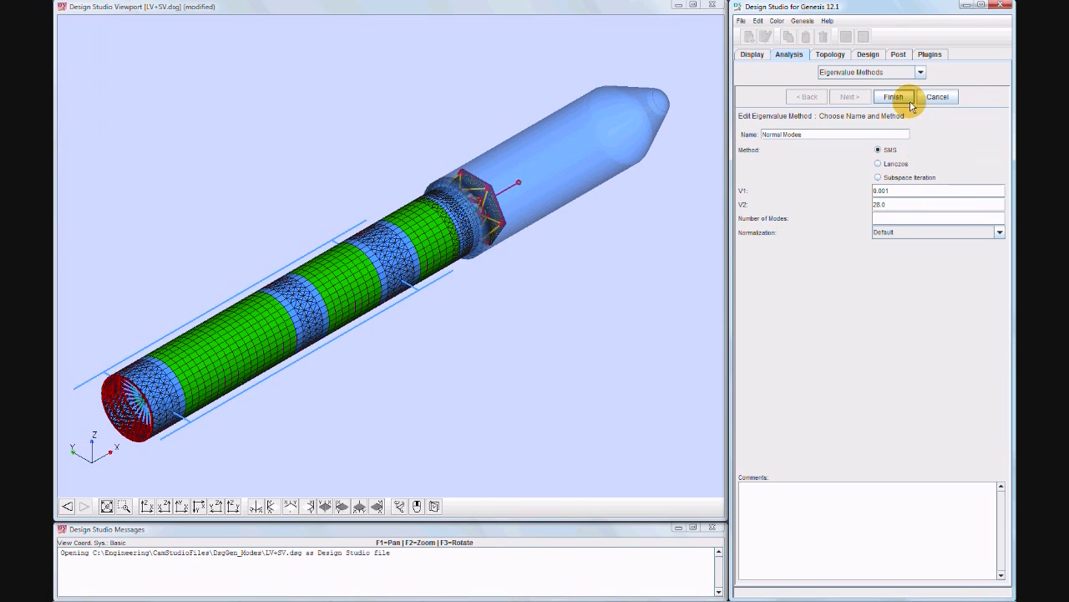
left_click(893, 96)
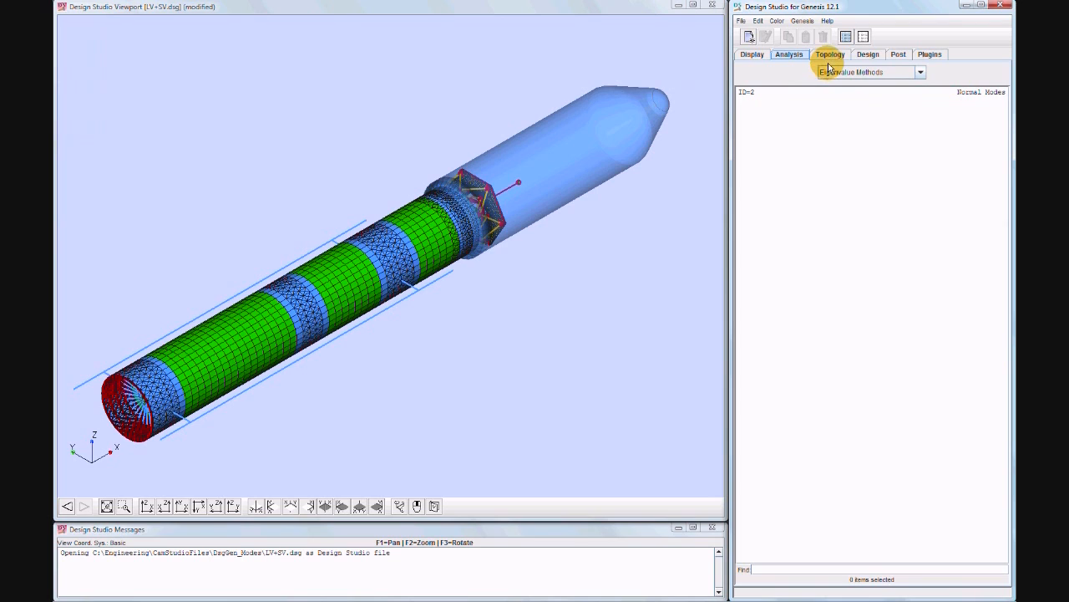
Step: Switch to the Loadcases category and start a new loadcase
left_click(920, 71)
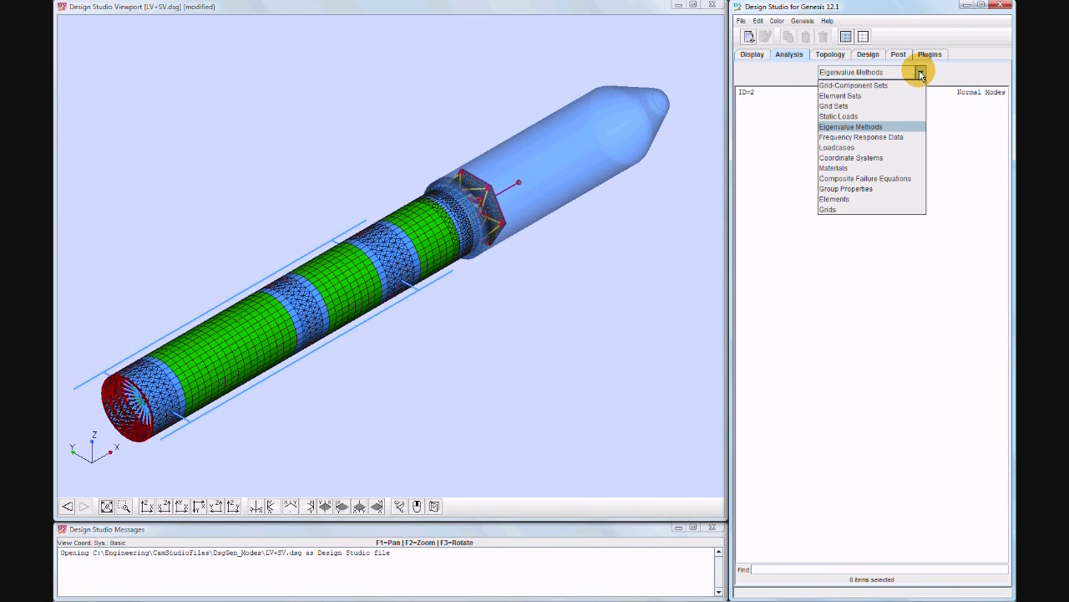
mouse_move(882, 116)
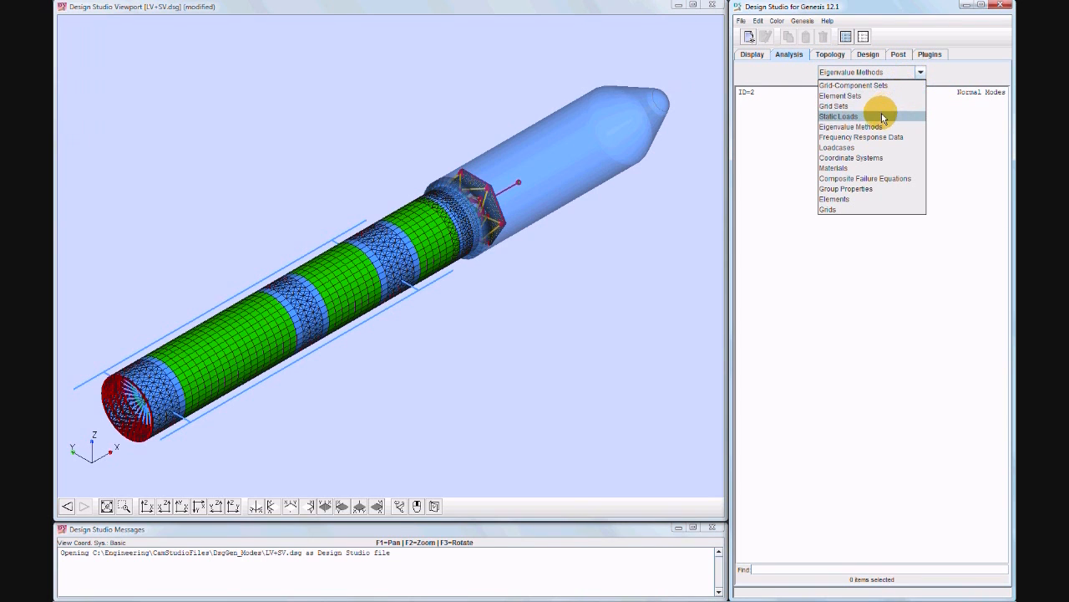
mouse_move(851, 127)
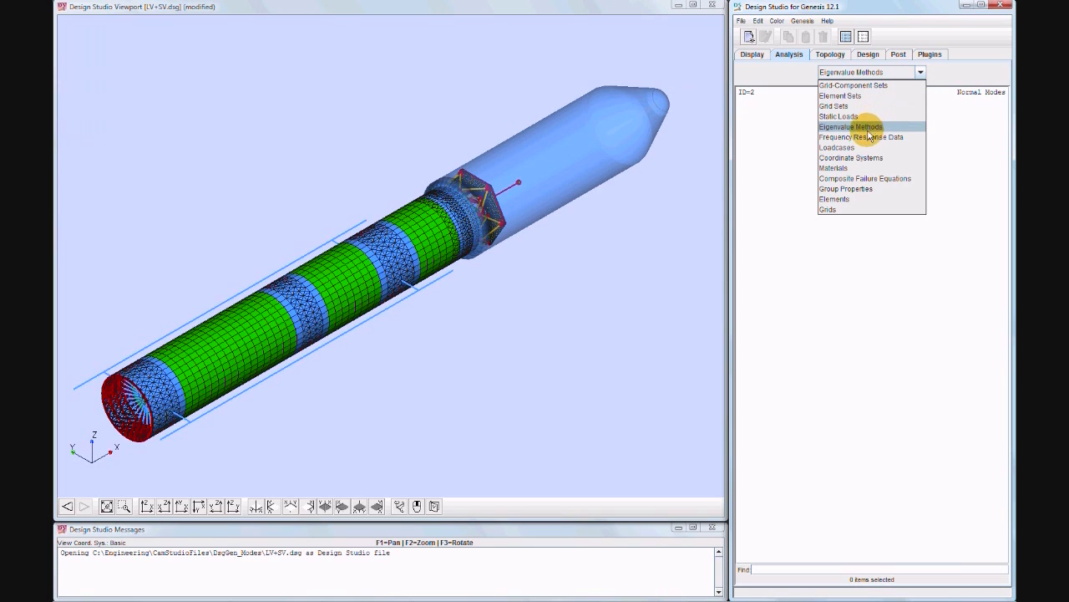
left_click(836, 147)
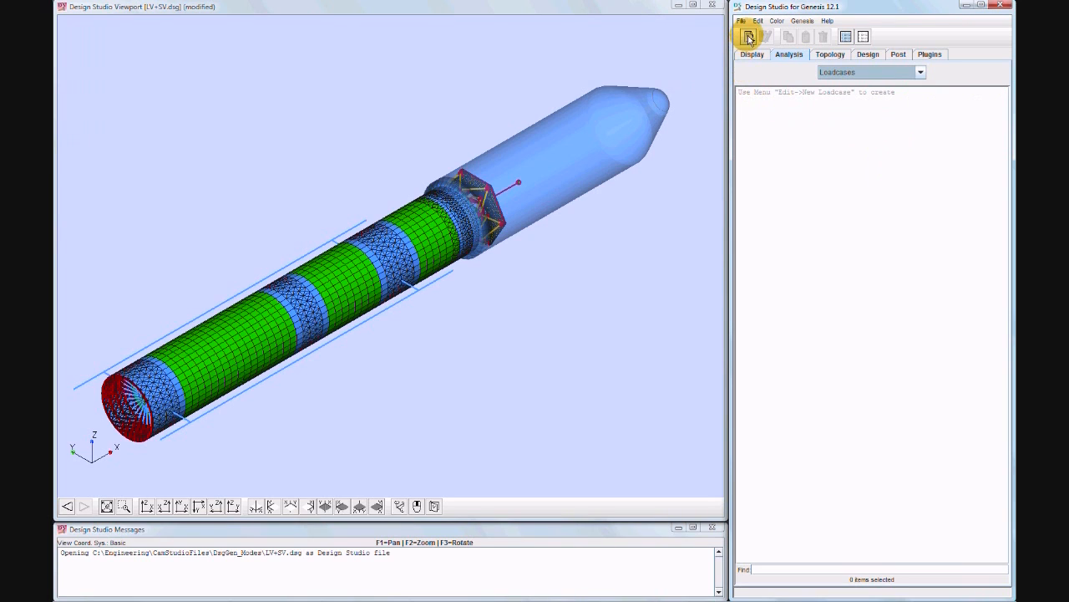
left_click(748, 36)
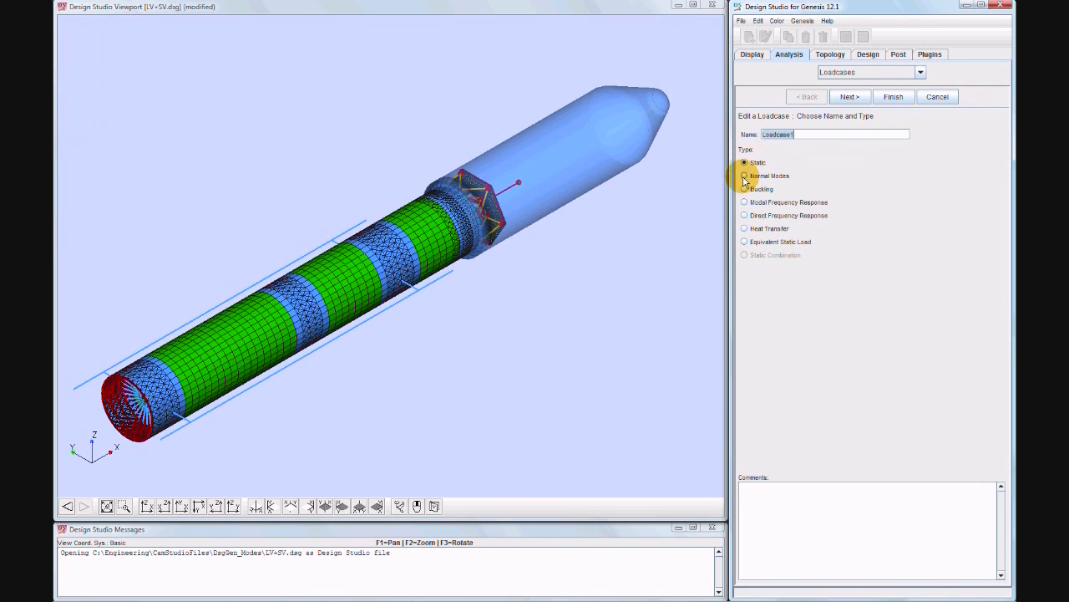
Step: Make Loadcase1 a Normal Modes analysis with the 2 Normal Modes eigenvalue method
left_click(745, 175)
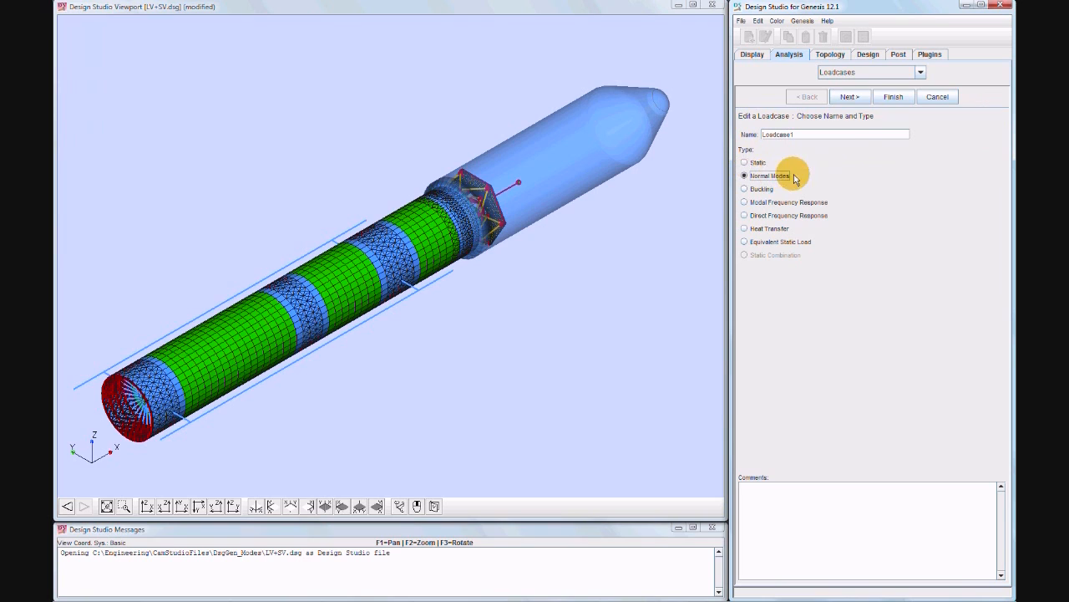
left_click(848, 96)
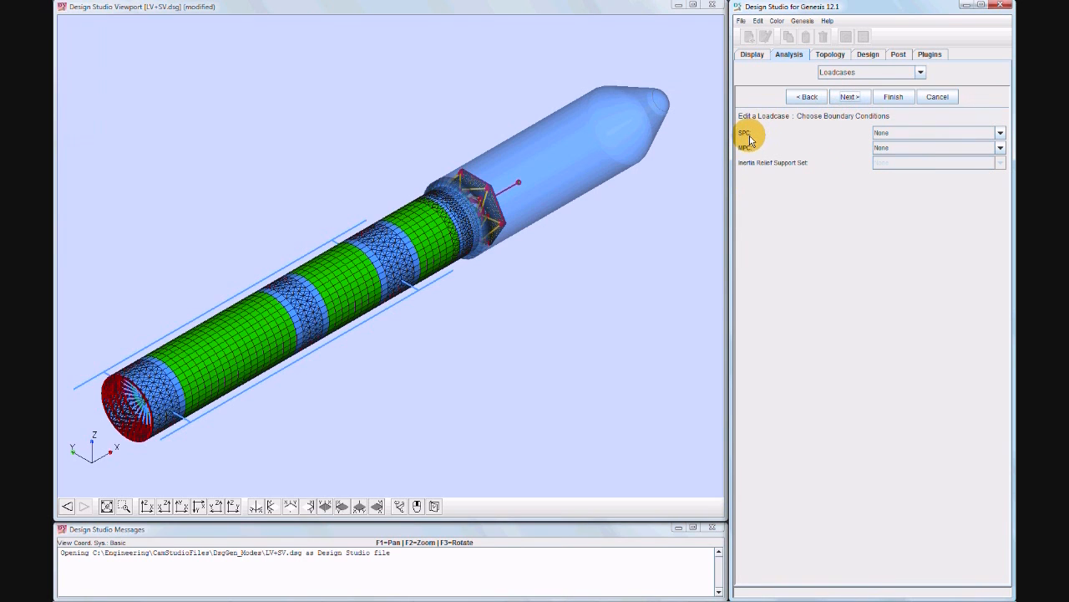
mouse_move(825, 151)
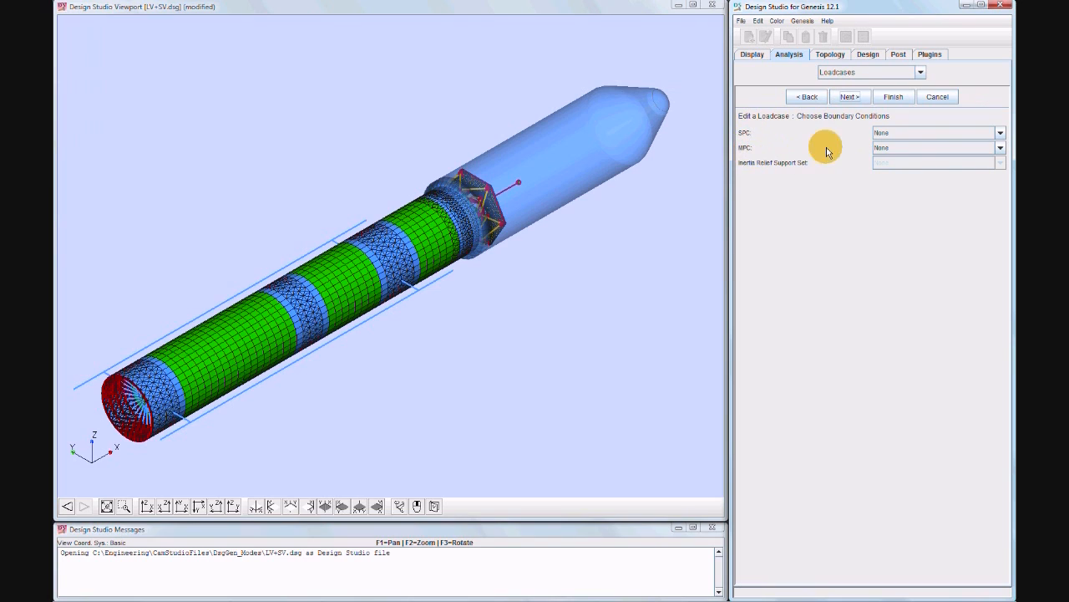
left_click(849, 96)
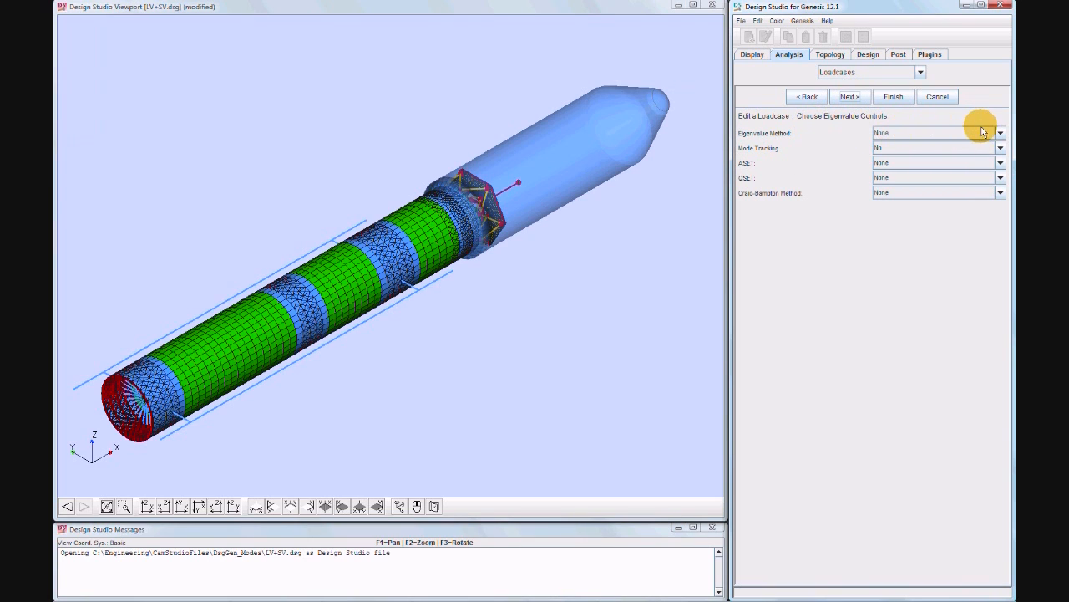
left_click(1000, 148)
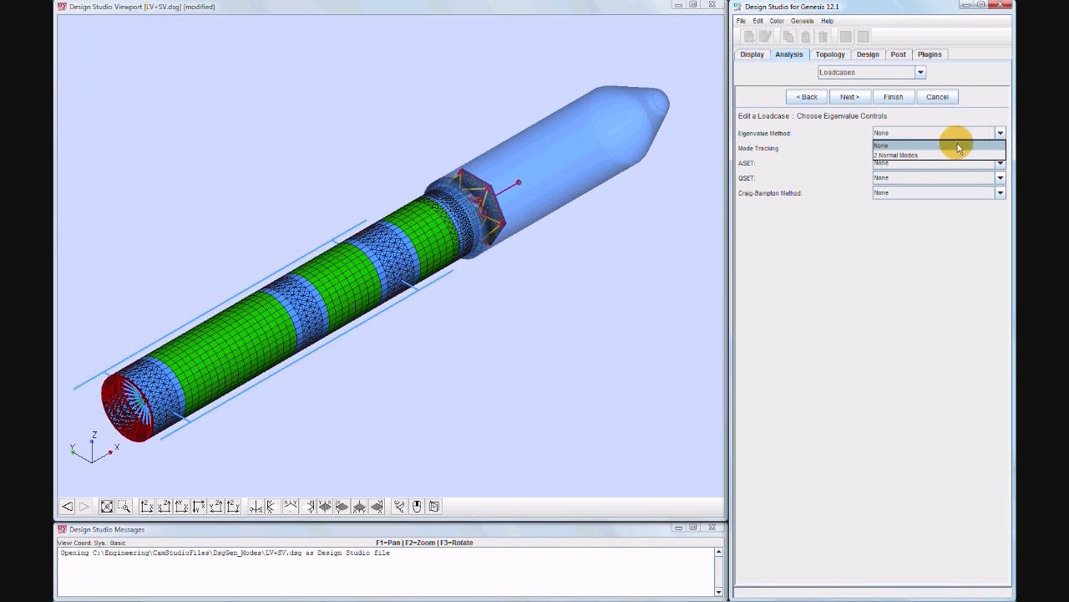
left_click(896, 155)
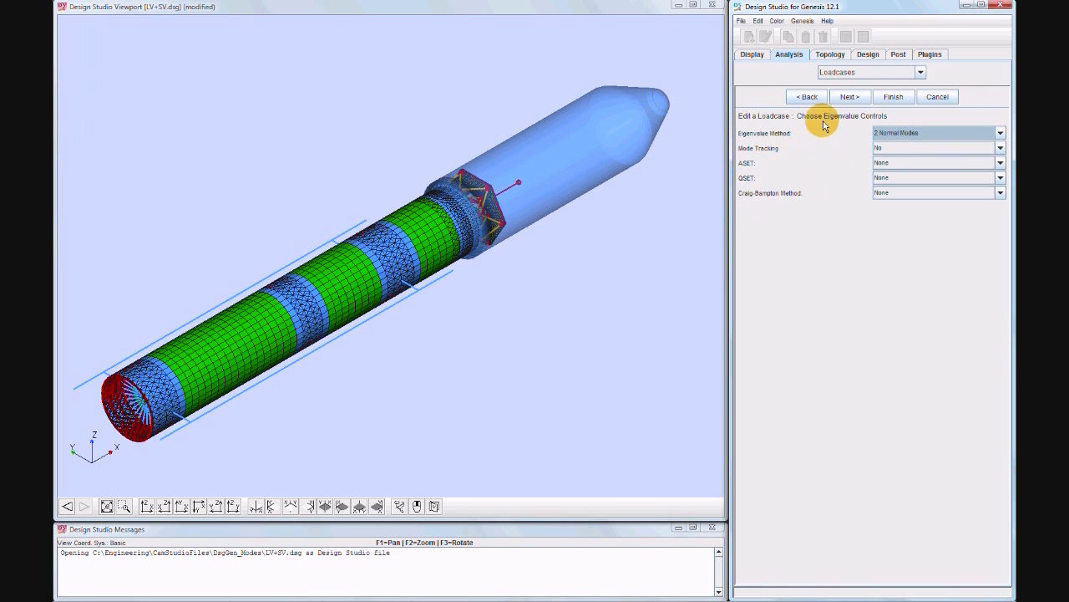
left_click(848, 96)
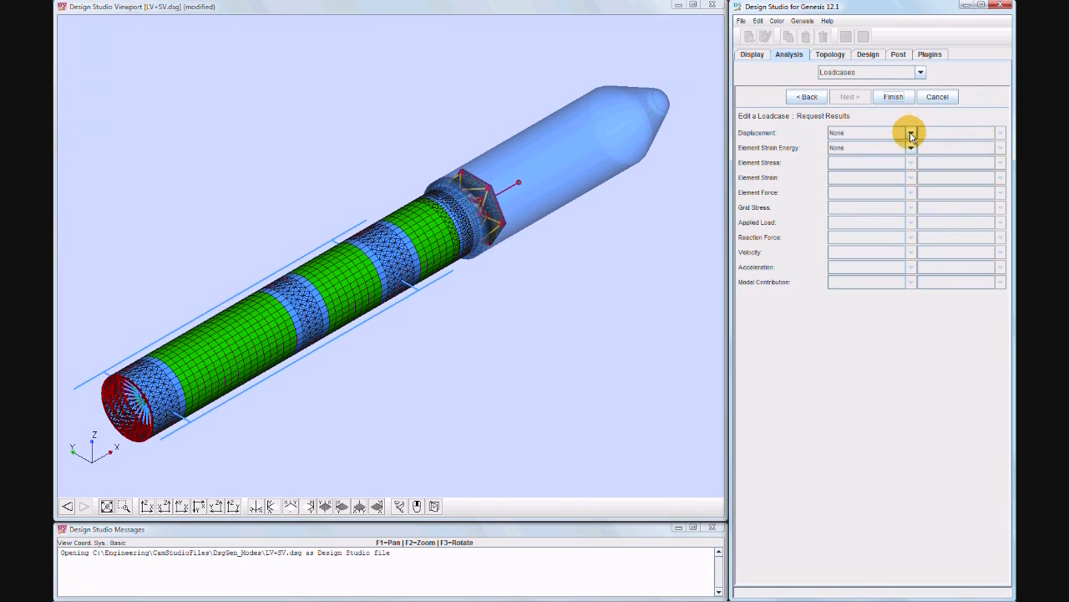
Step: Set Displacement and Element Strain Energy output to Post and finish loadcase FREQ ID=2
left_click(910, 132)
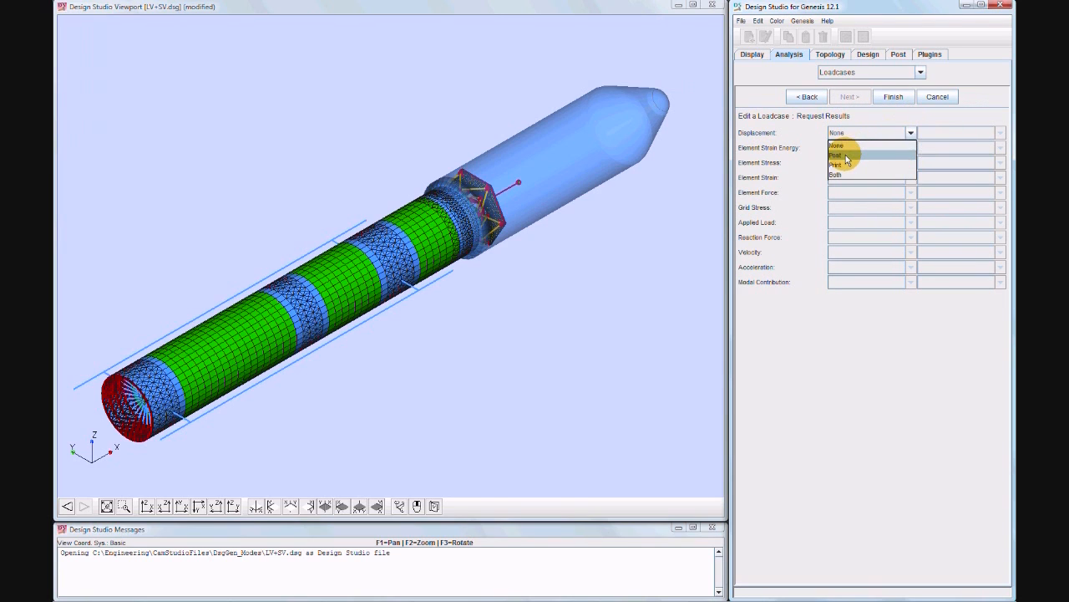
left_click(836, 154)
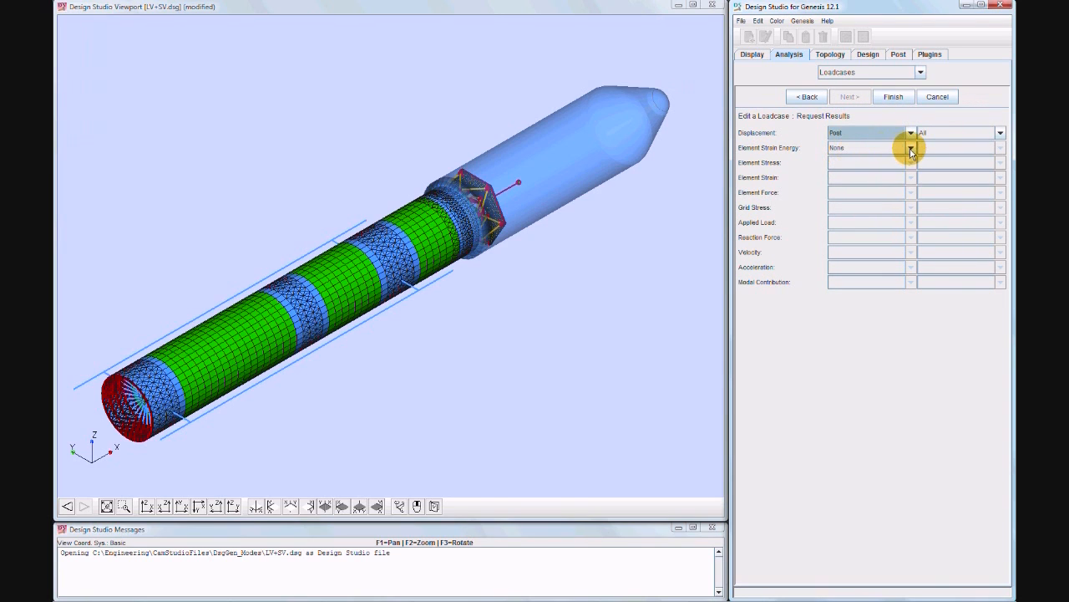
left_click(911, 148)
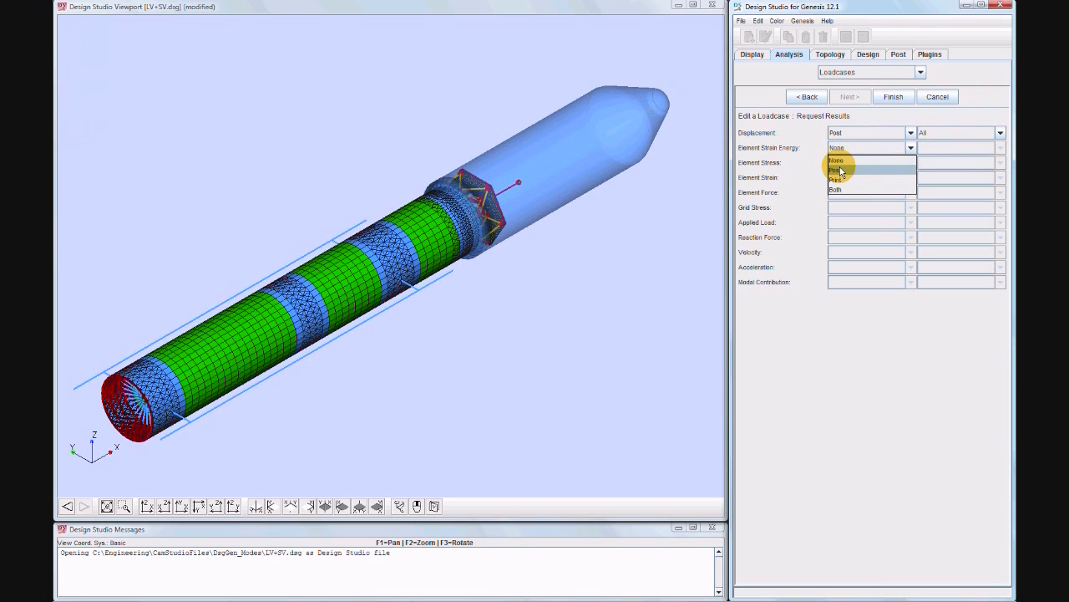
left_click(837, 169)
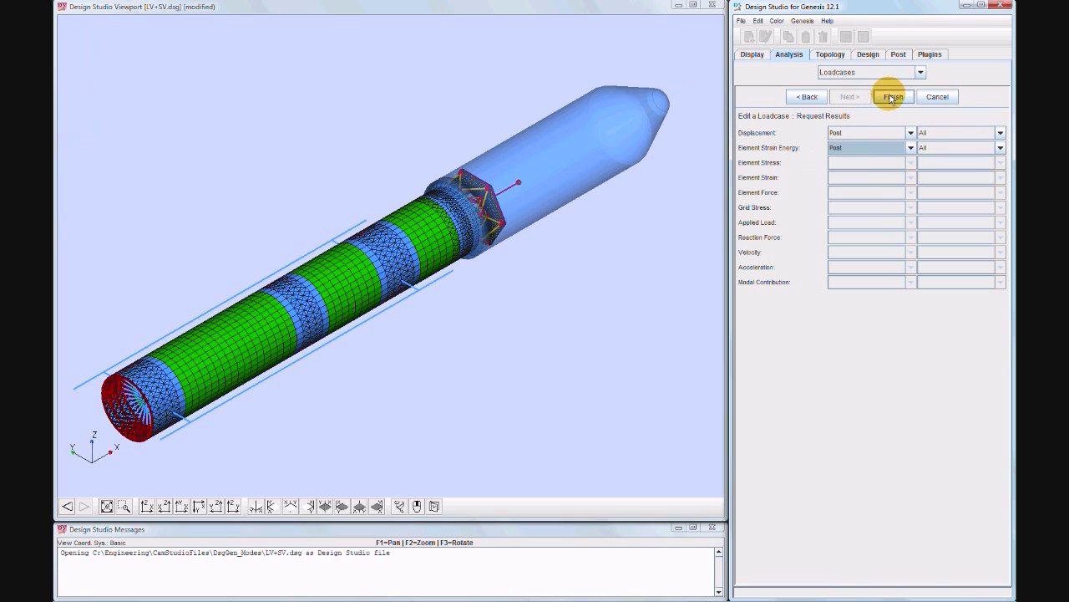
left_click(892, 96)
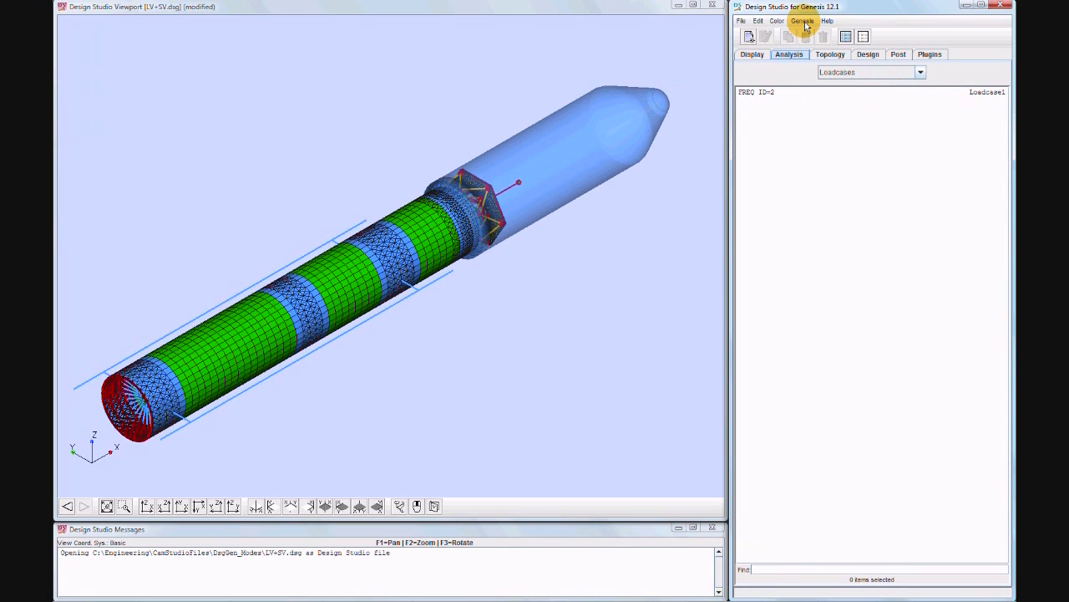
left_click(801, 21)
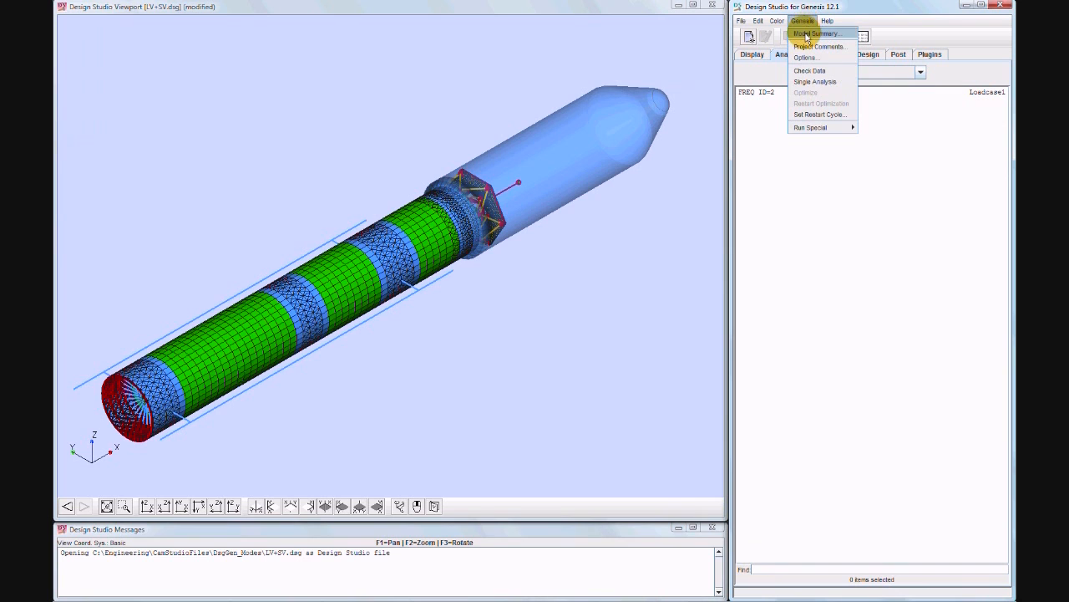
left_click(817, 33)
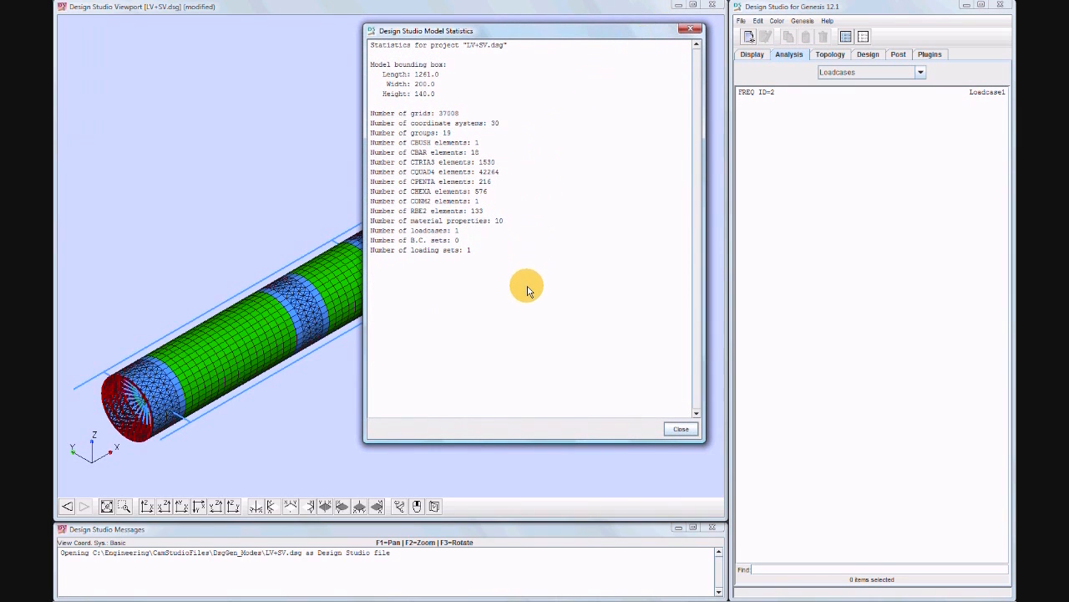
mouse_move(681, 429)
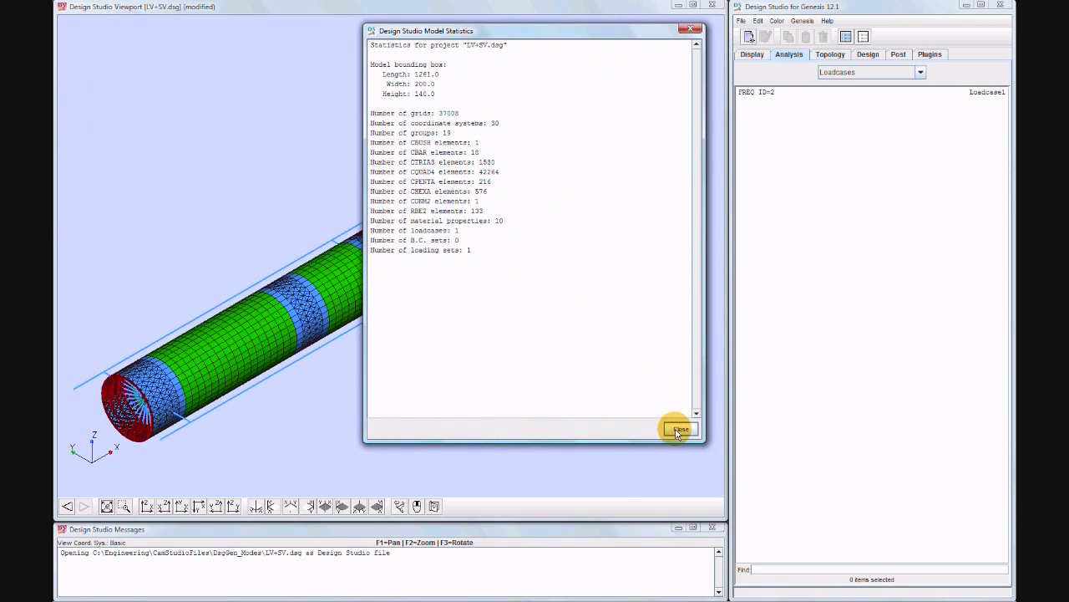
left_click(680, 429)
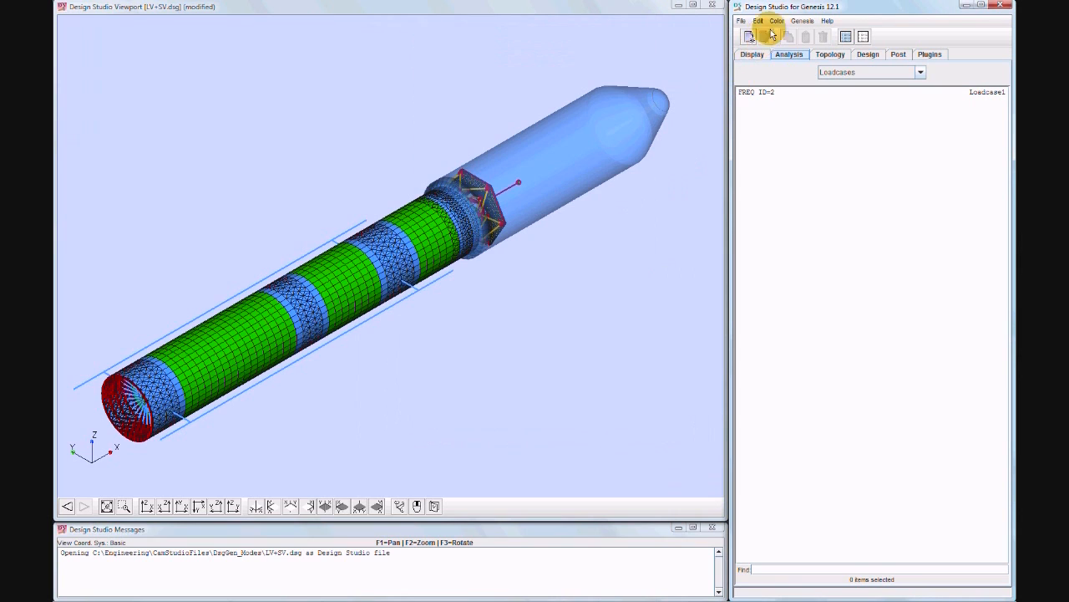
Step: Run a GENESIS data check until Done, then close its console output
left_click(802, 20)
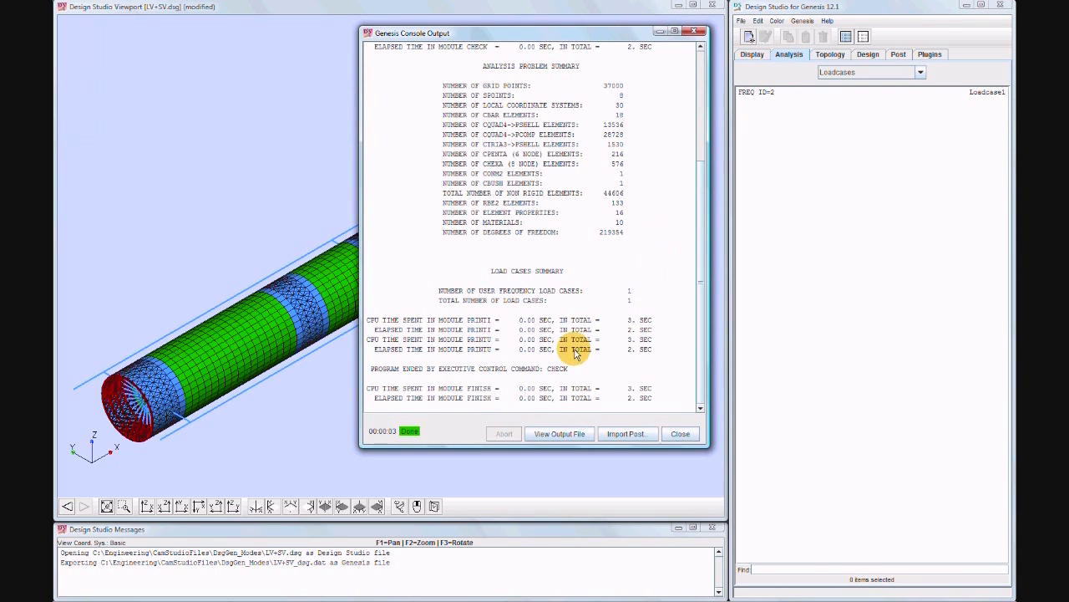
mouse_move(666, 436)
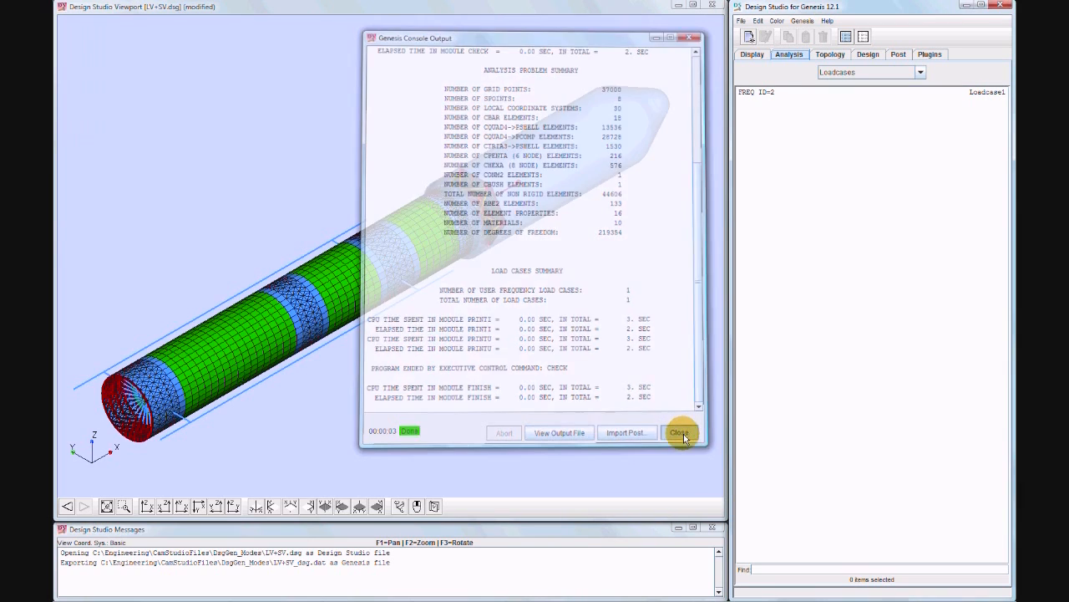
left_click(680, 432)
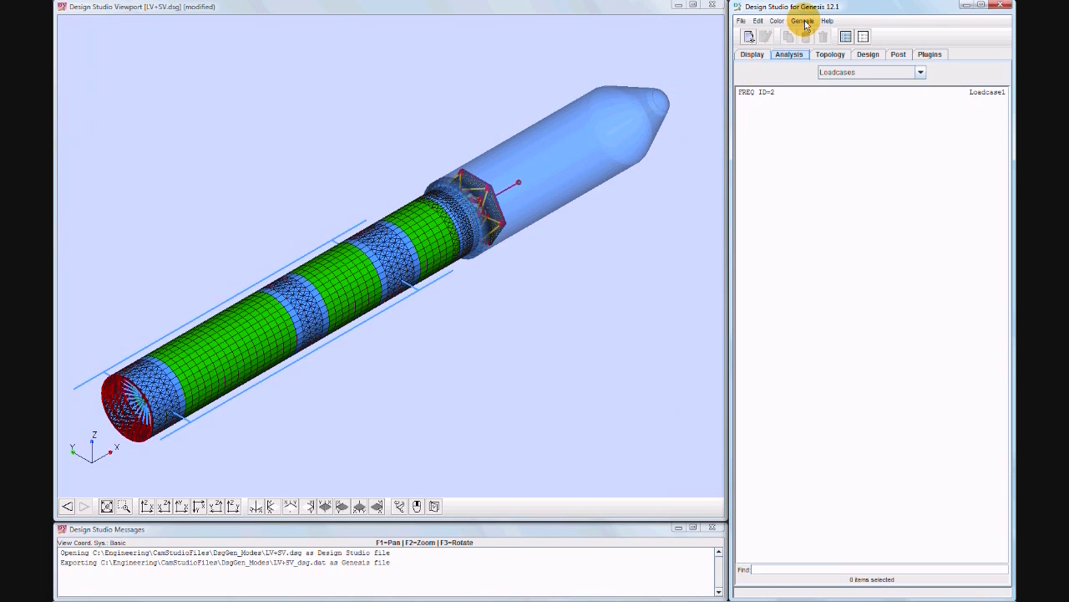
Step: Enter 2 for Processors (THREADS) under Analysis Control in GENESIS Options and apply
left_click(801, 20)
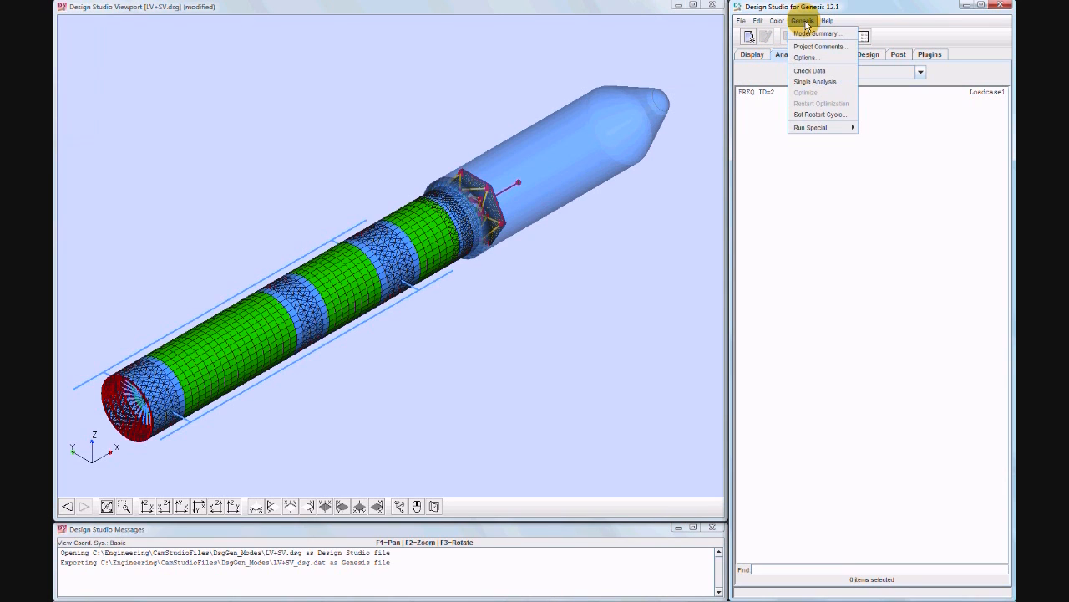
left_click(804, 57)
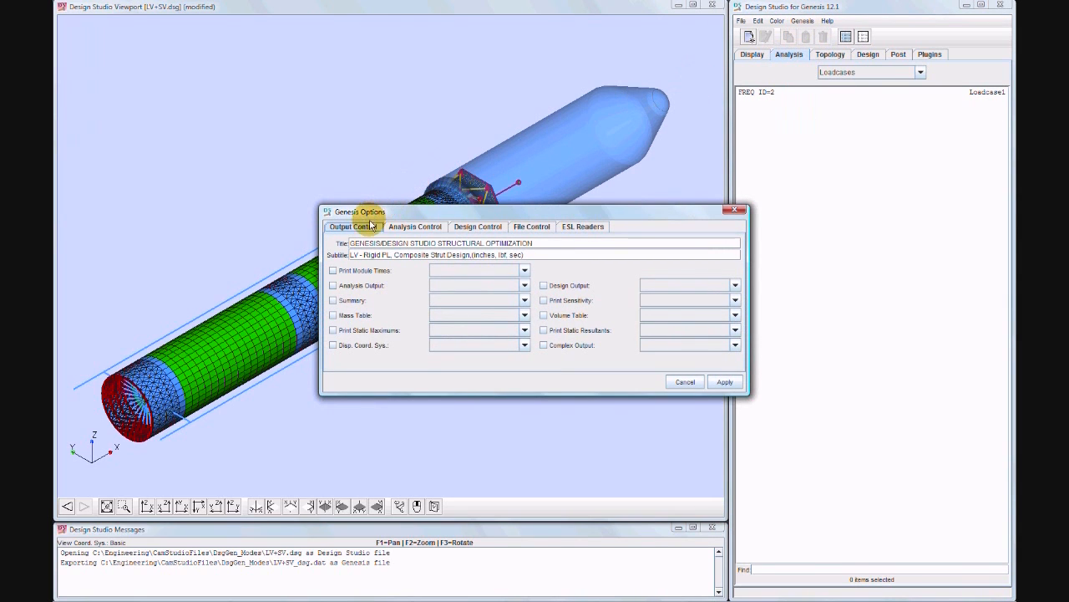
left_click(415, 226)
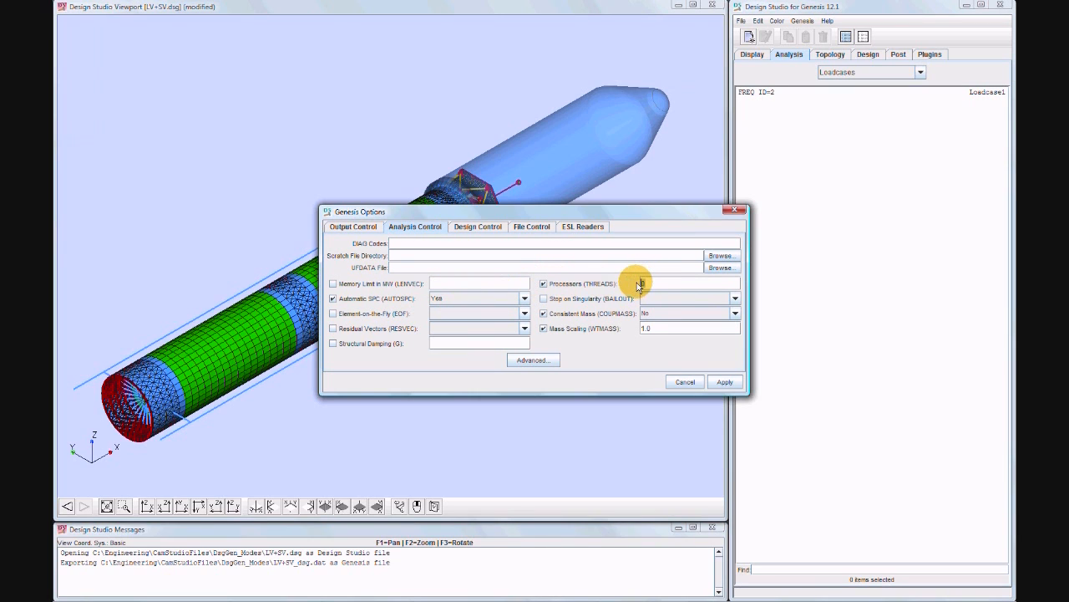
type("2")
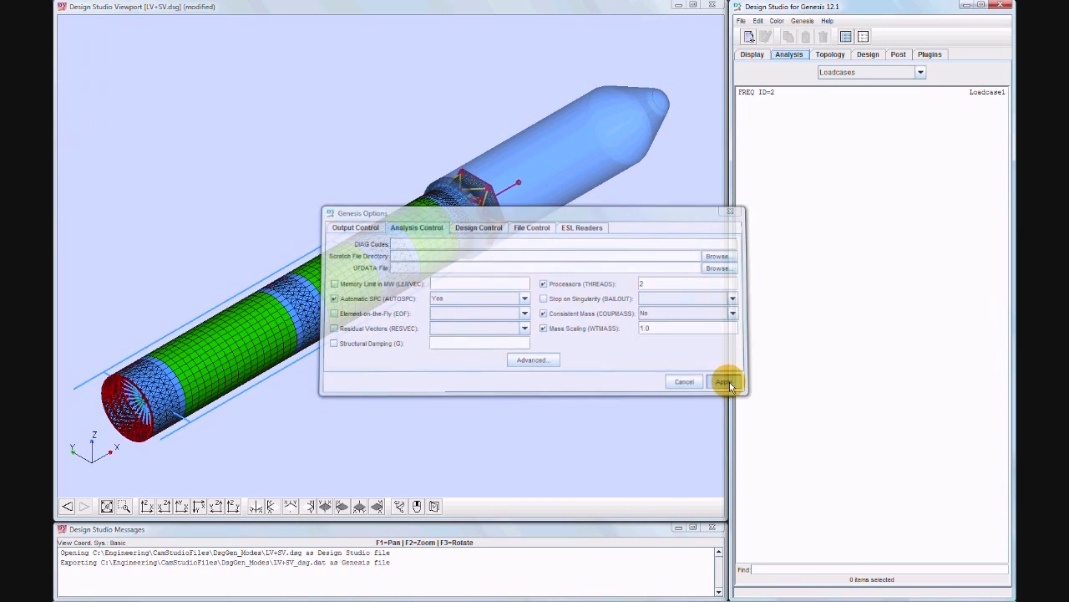
left_click(721, 381)
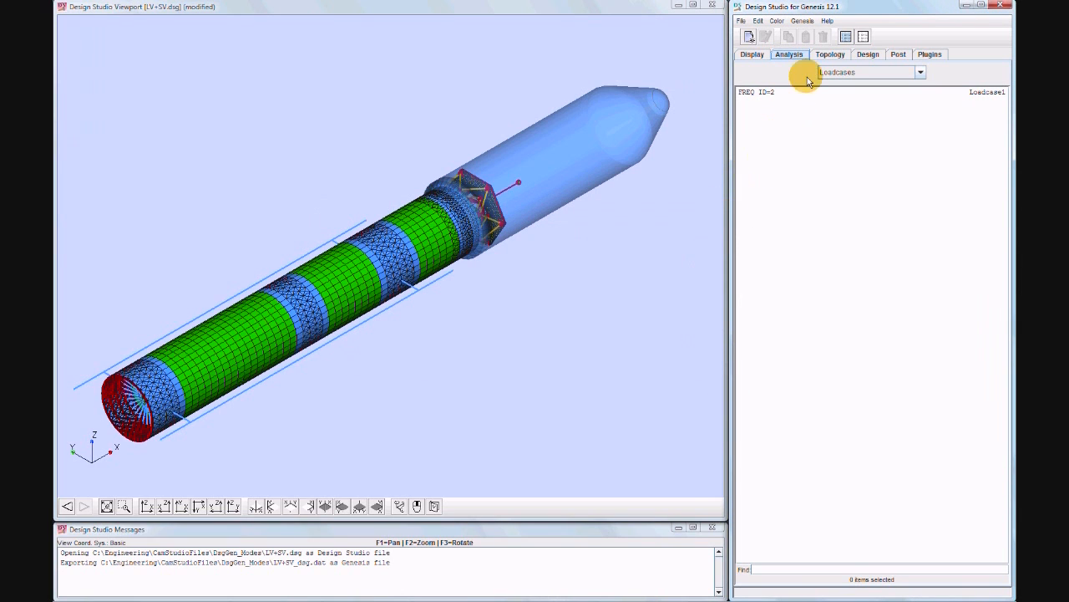
Step: Launch a single GENESIS analysis from the Genesis menu
left_click(802, 21)
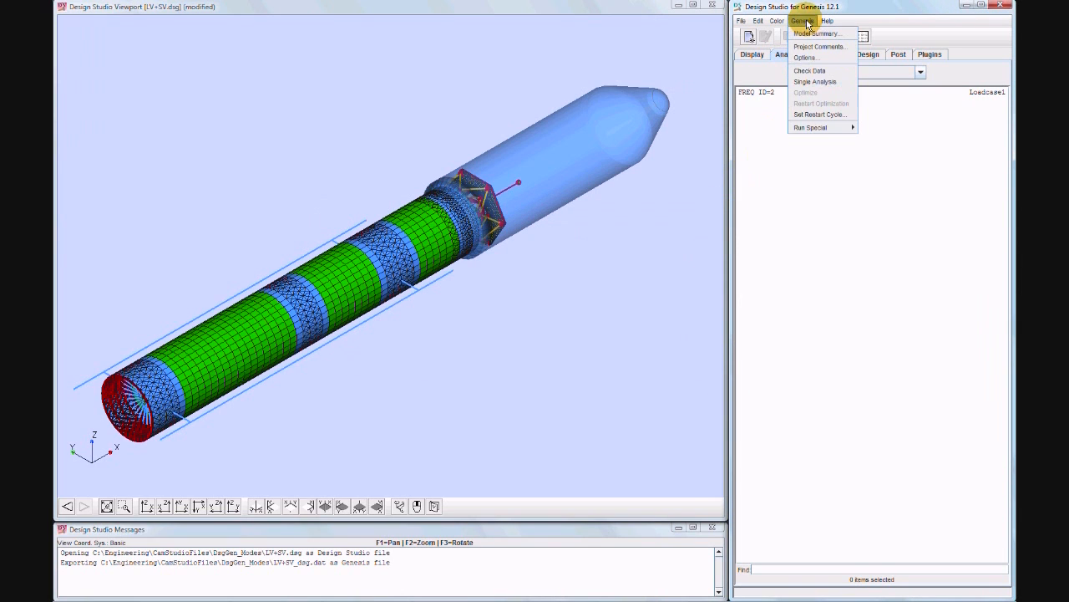
mouse_move(806, 81)
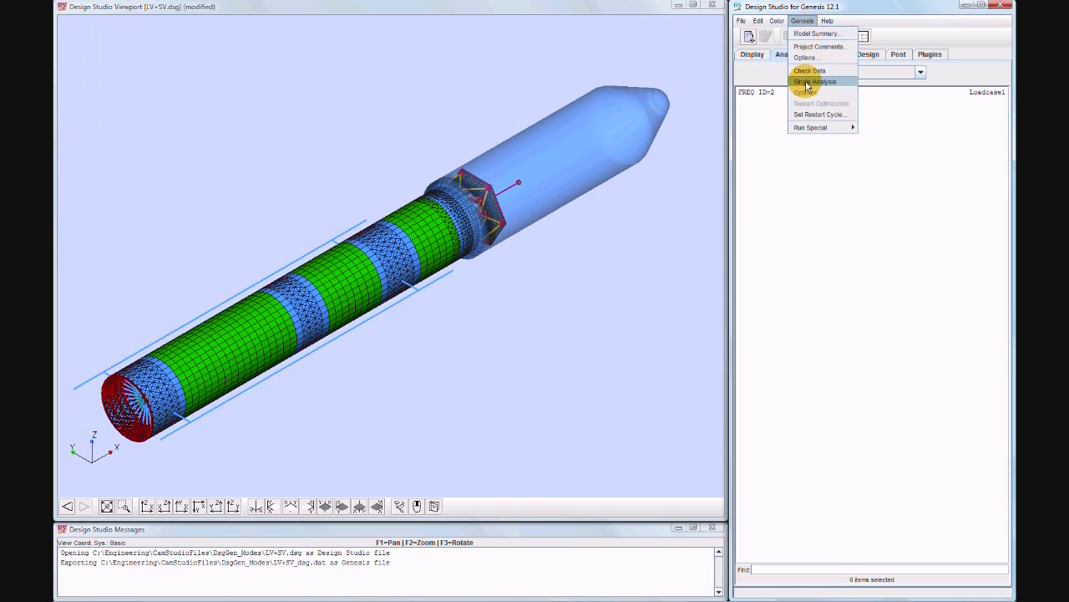
left_click(815, 81)
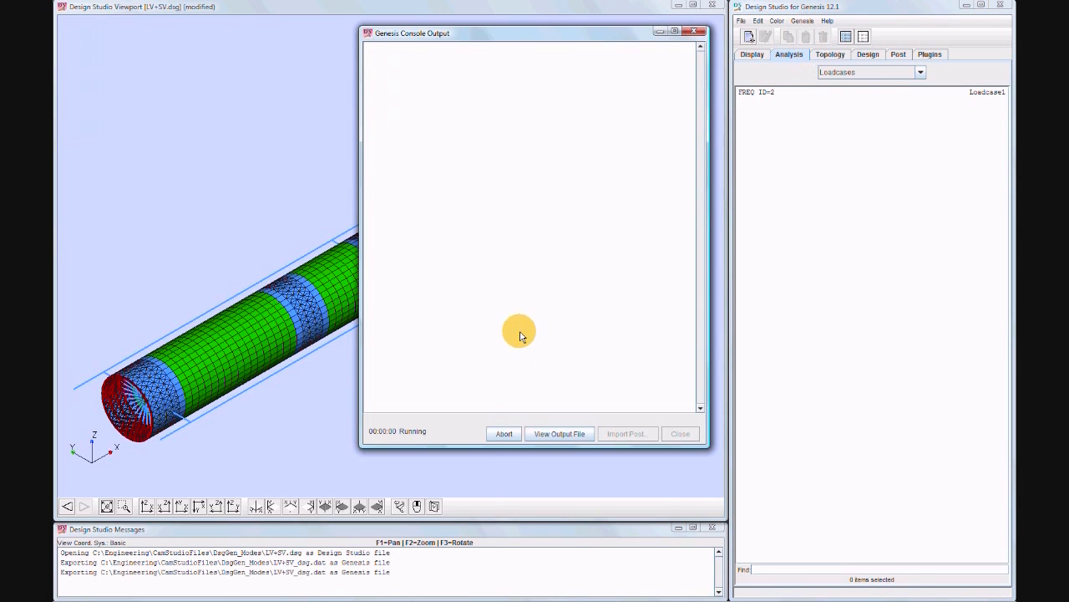
mouse_move(494, 481)
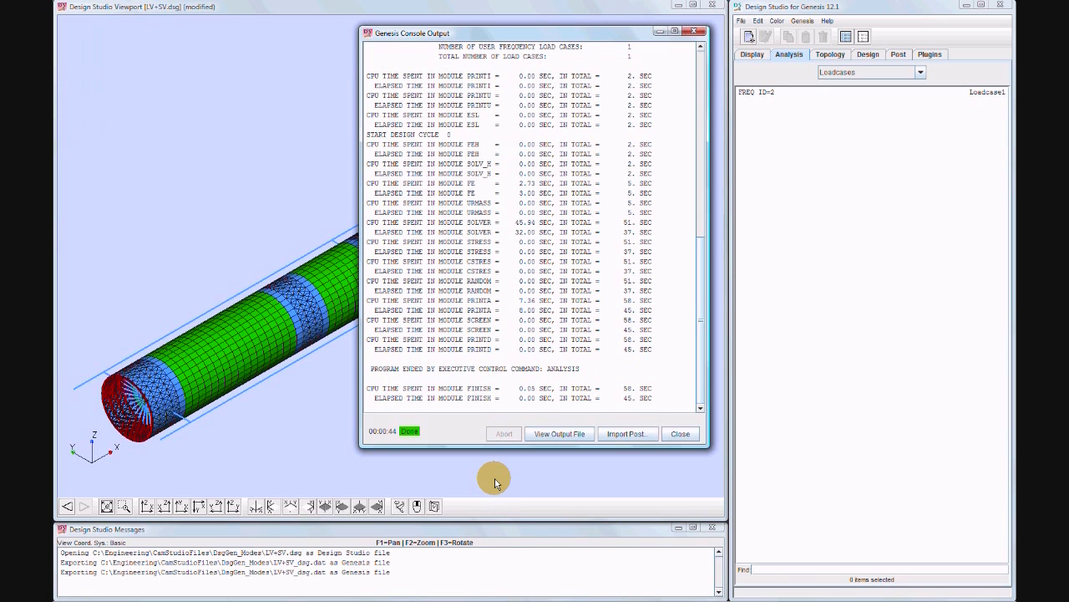
mouse_move(531, 416)
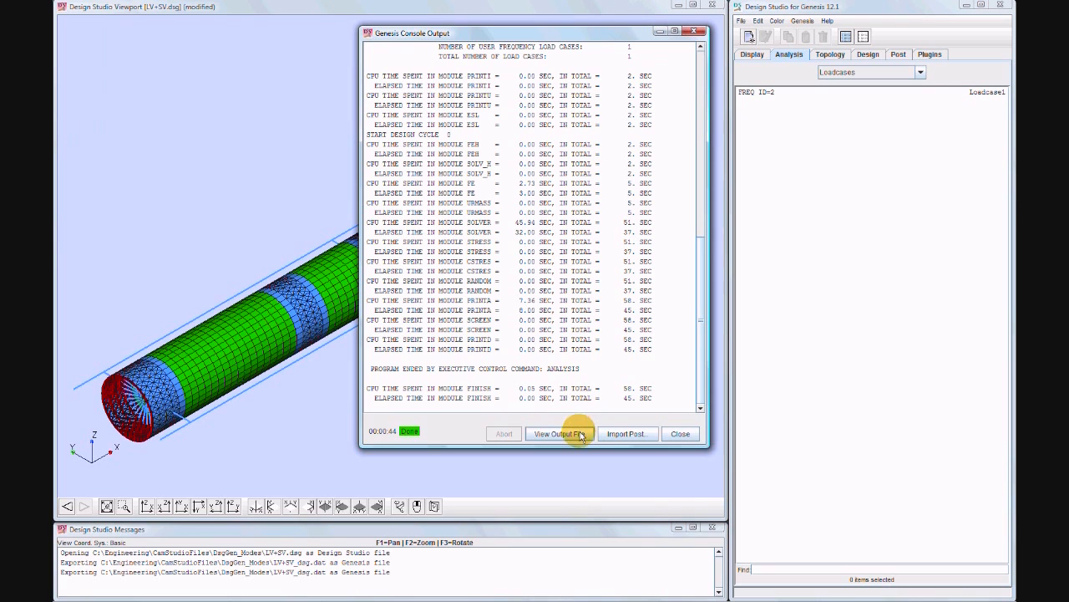
Step: Review the LV+SV_dsg.out listing of six eigenvalue modes, then close it
left_click(560, 434)
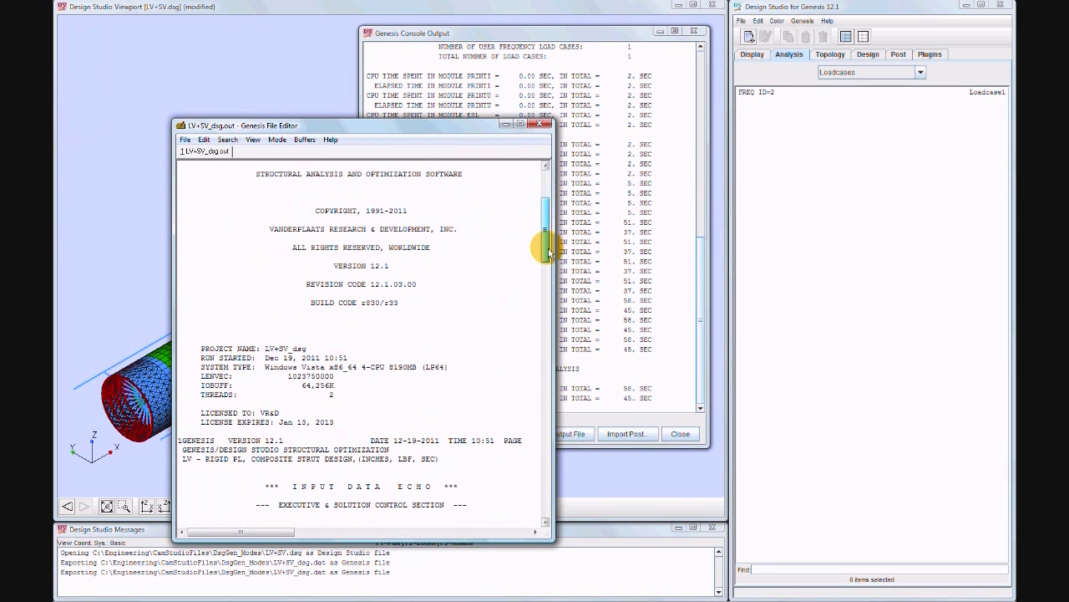
scroll("down", 3)
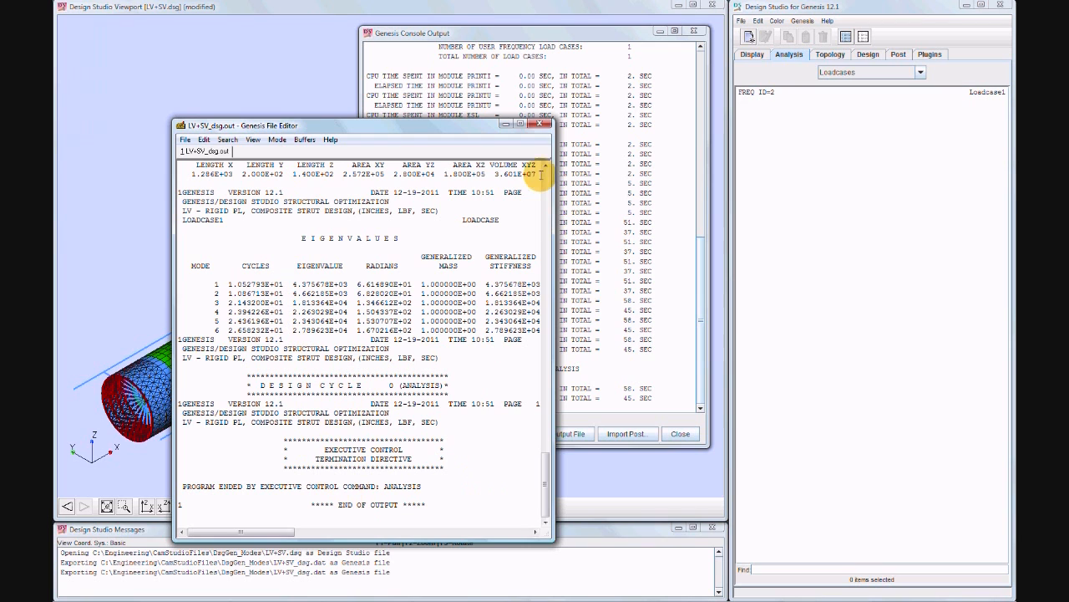
left_click(540, 124)
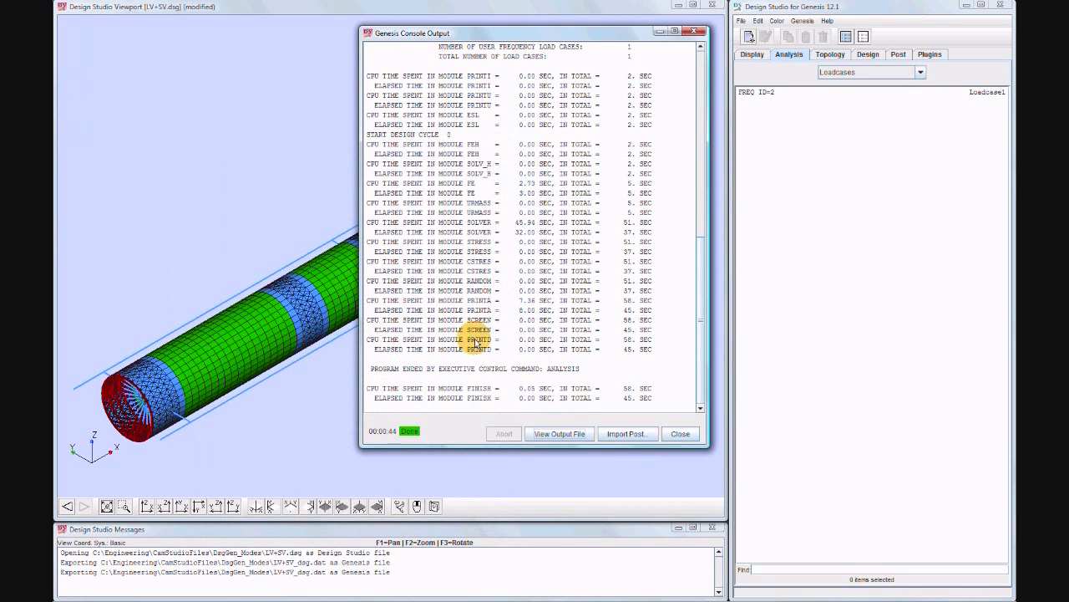
Step: Import post-processing results from LV+SV_dsg00.pch and close the solver console
left_click(626, 433)
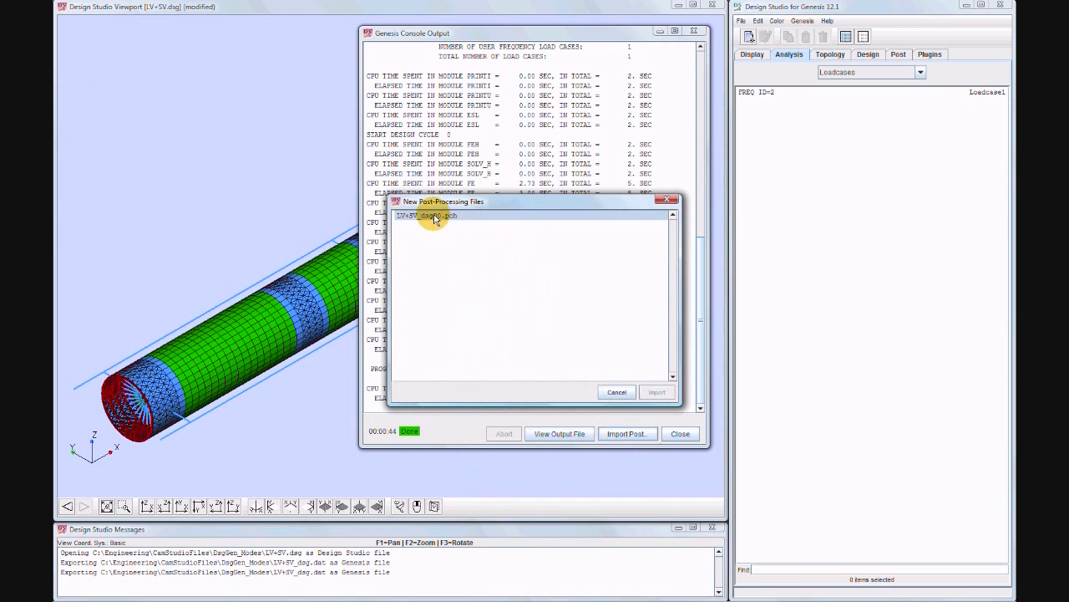
left_click(656, 392)
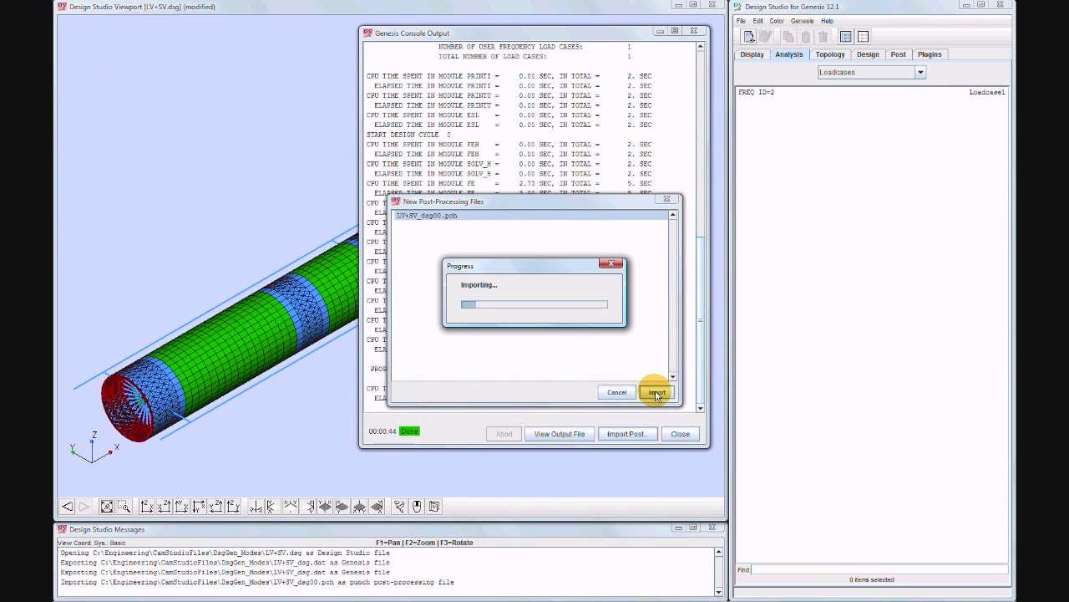
left_click(657, 392)
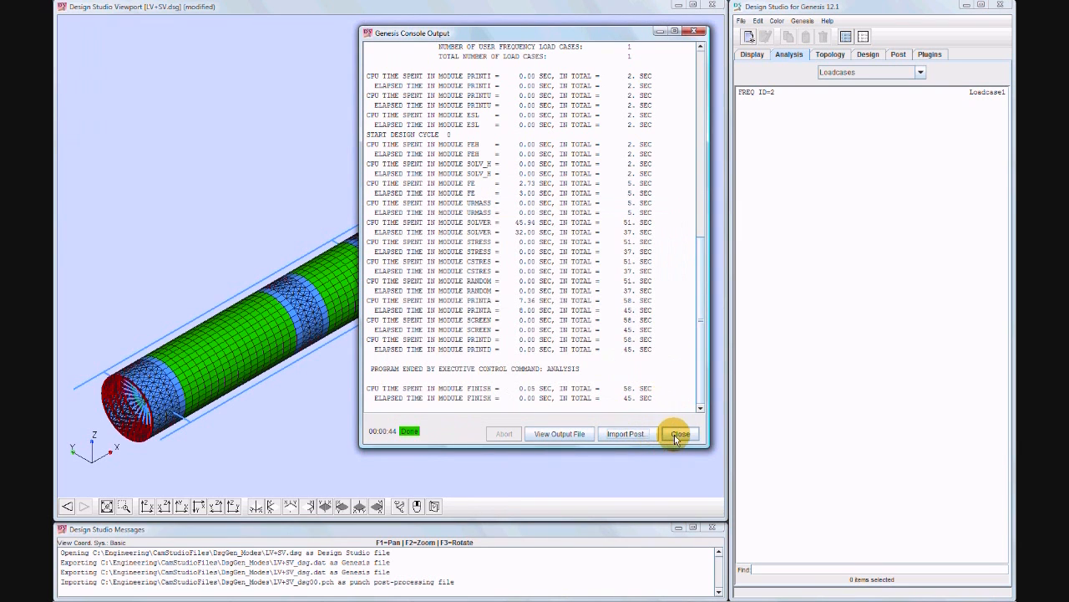
left_click(681, 433)
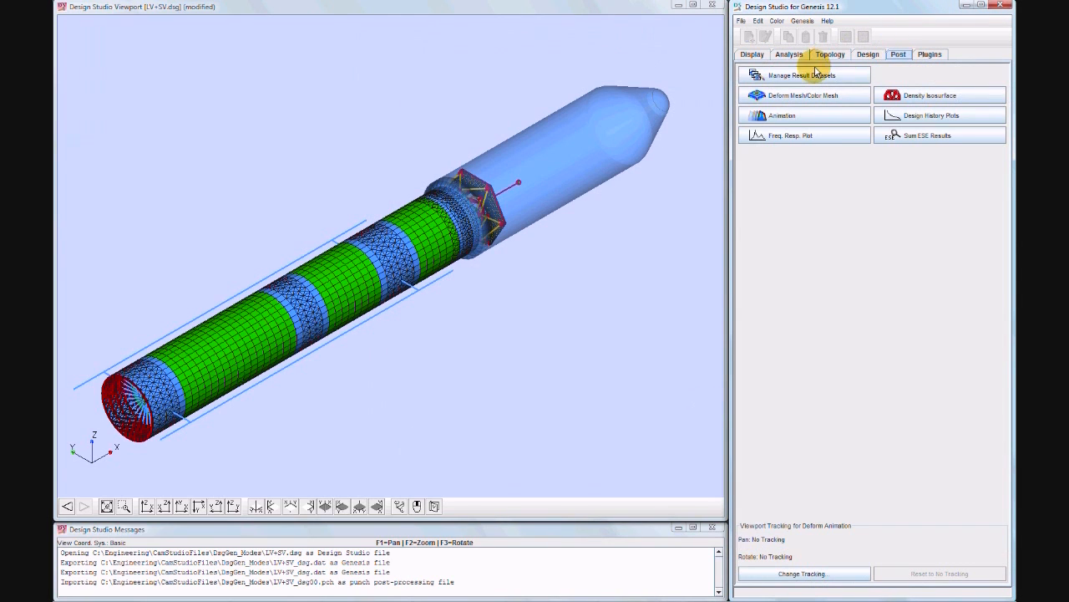
Step: Animate oscillating mode shapes, rotating the mode 3 view and ending on mode 2
left_click(783, 94)
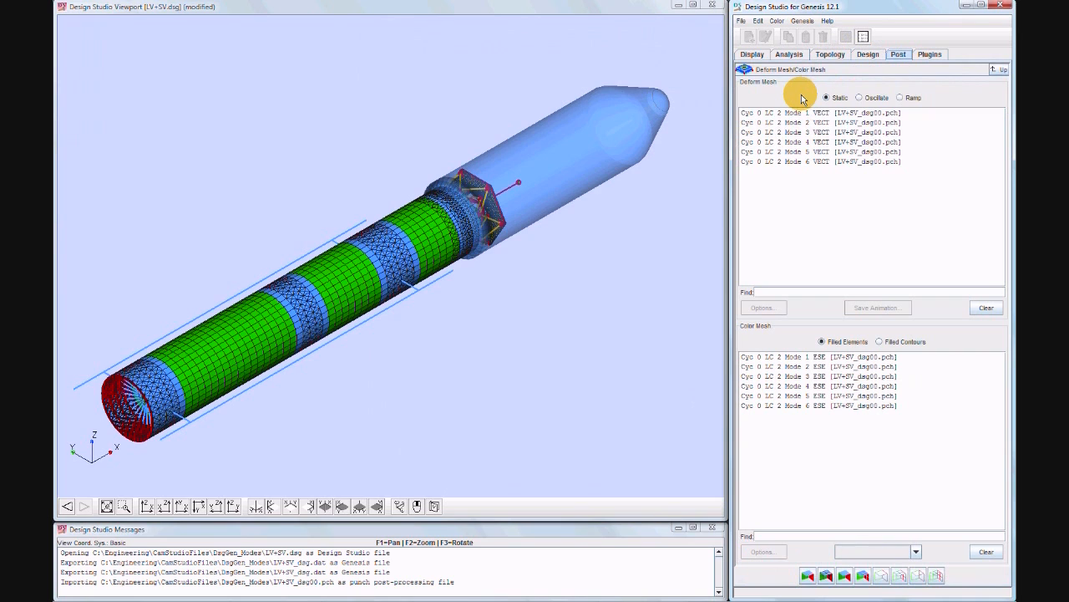
mouse_move(842, 456)
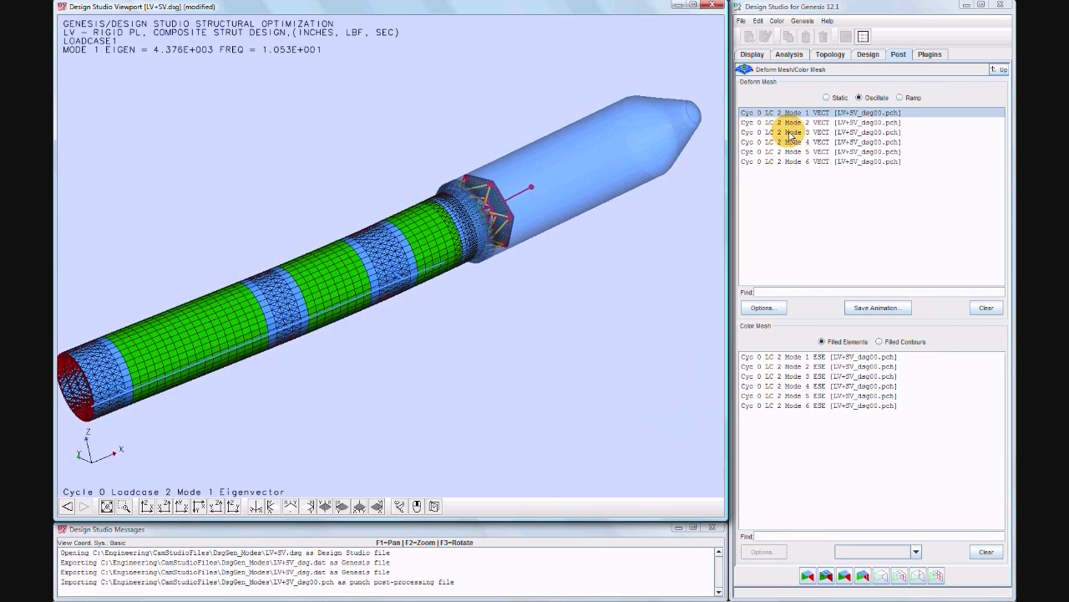
left_click(790, 122)
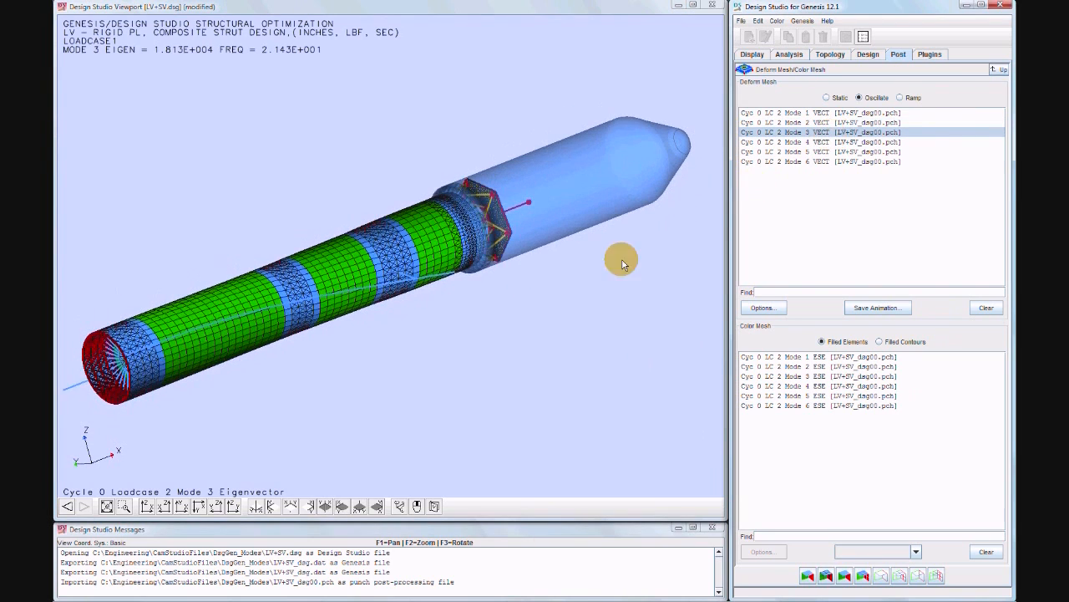
left_click_drag(621, 259, 541, 292)
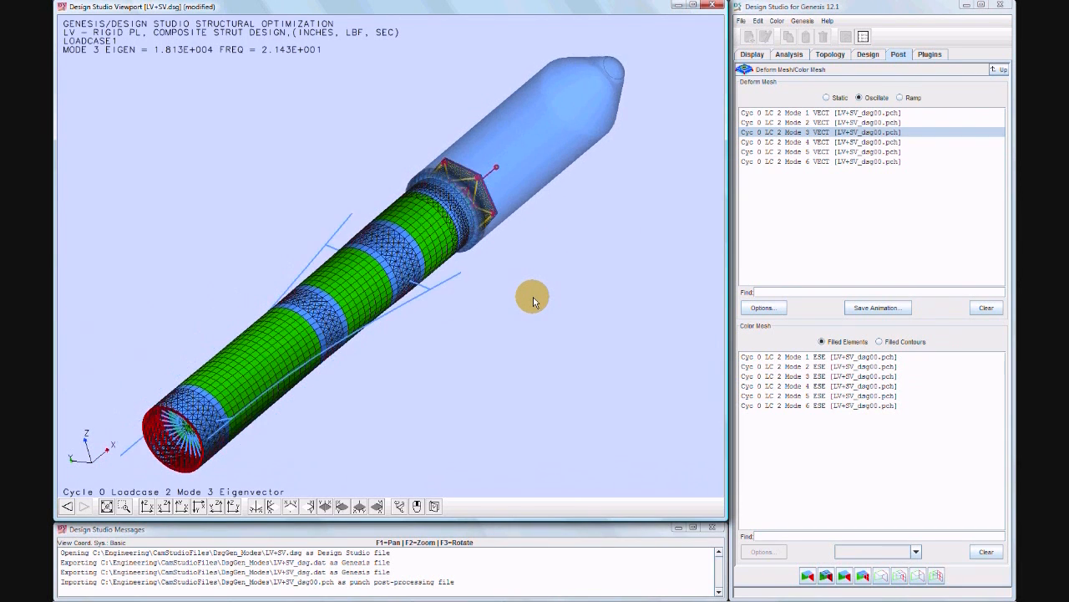
mouse_move(861, 146)
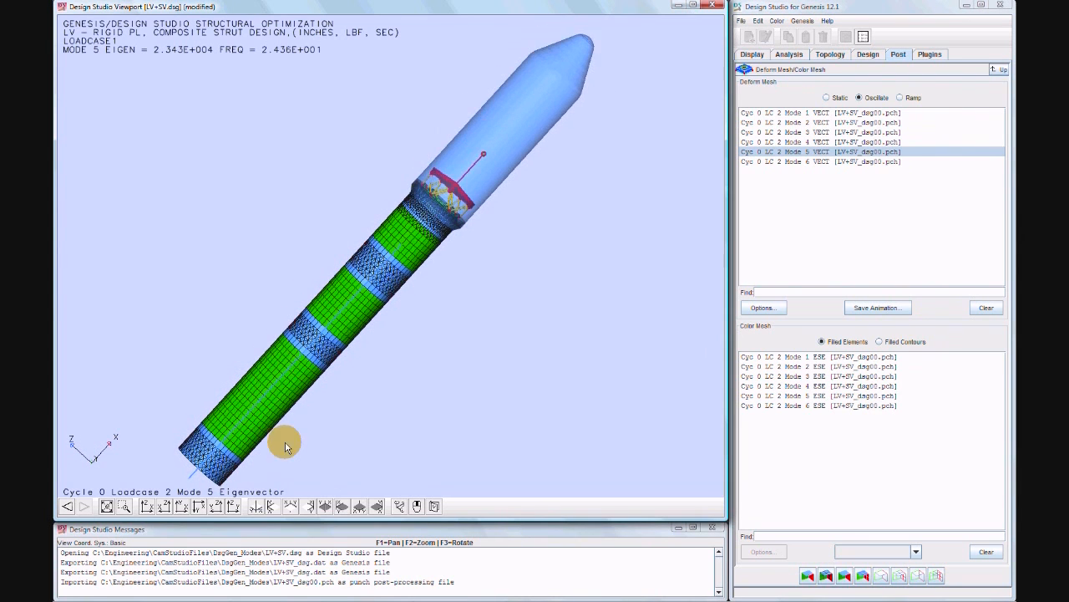
left_click(835, 162)
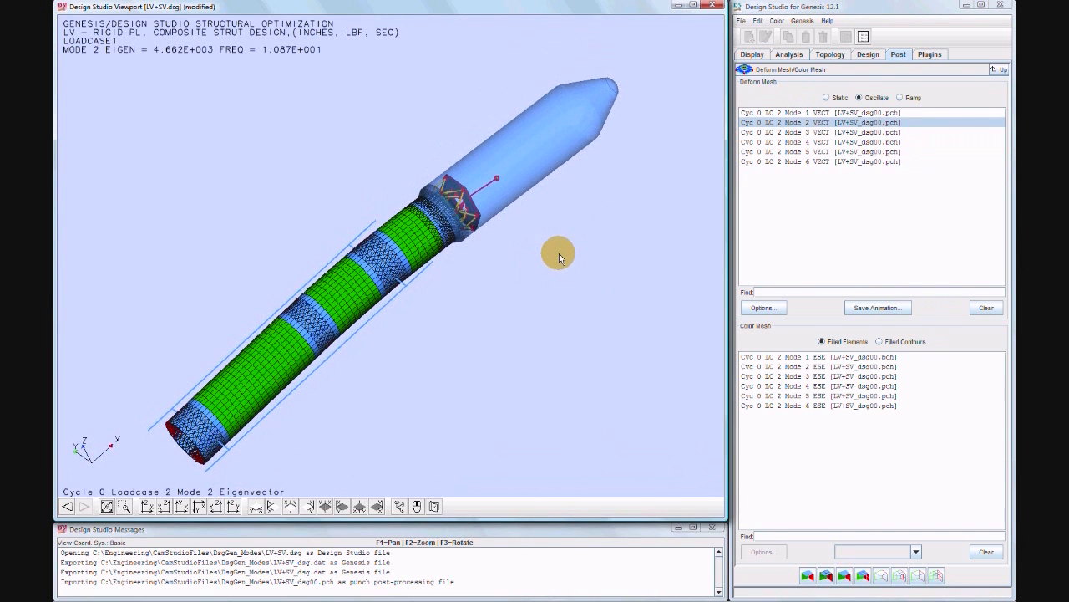
Step: Colour mode 2 by strain energy, then by filled displacement contours, turning the model
left_click(819, 366)
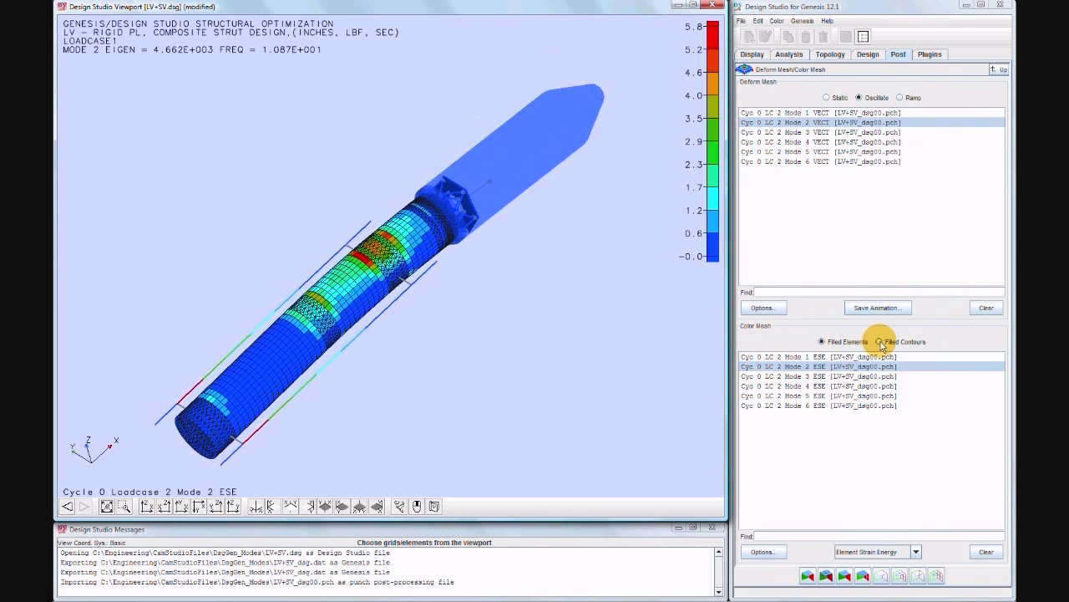
left_click(878, 342)
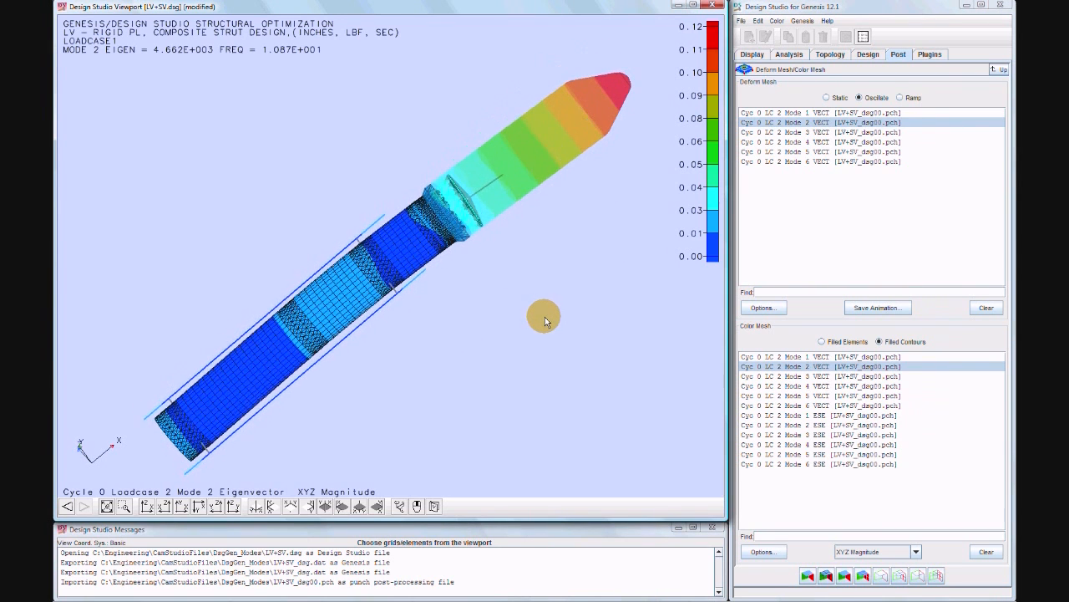
left_click_drag(544, 317, 527, 270)
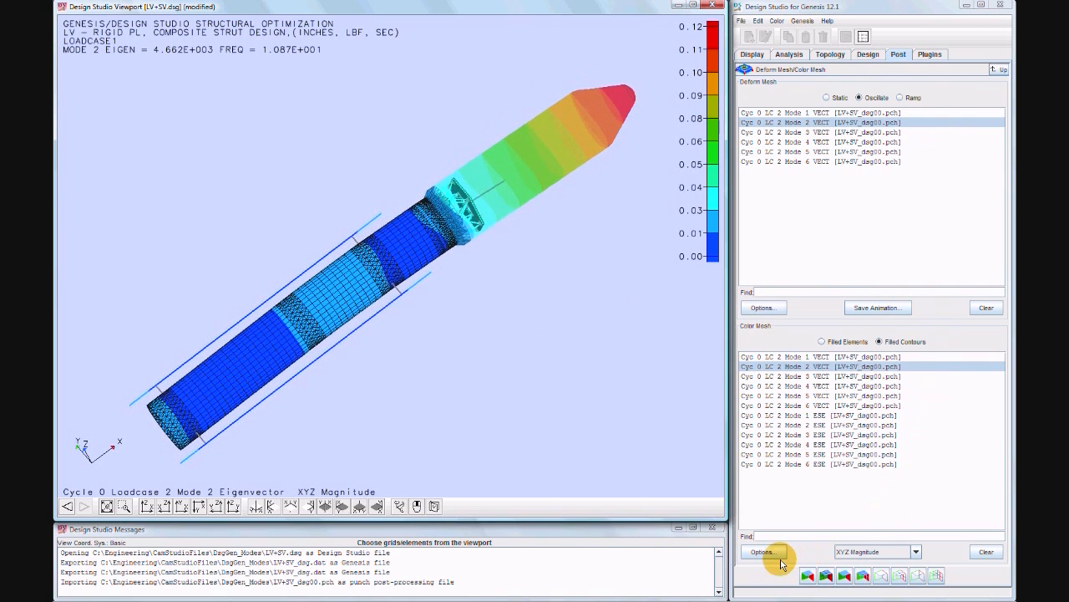
Step: Review the Color Mesh Options and More Post Options tabs, then close the settings
left_click(762, 551)
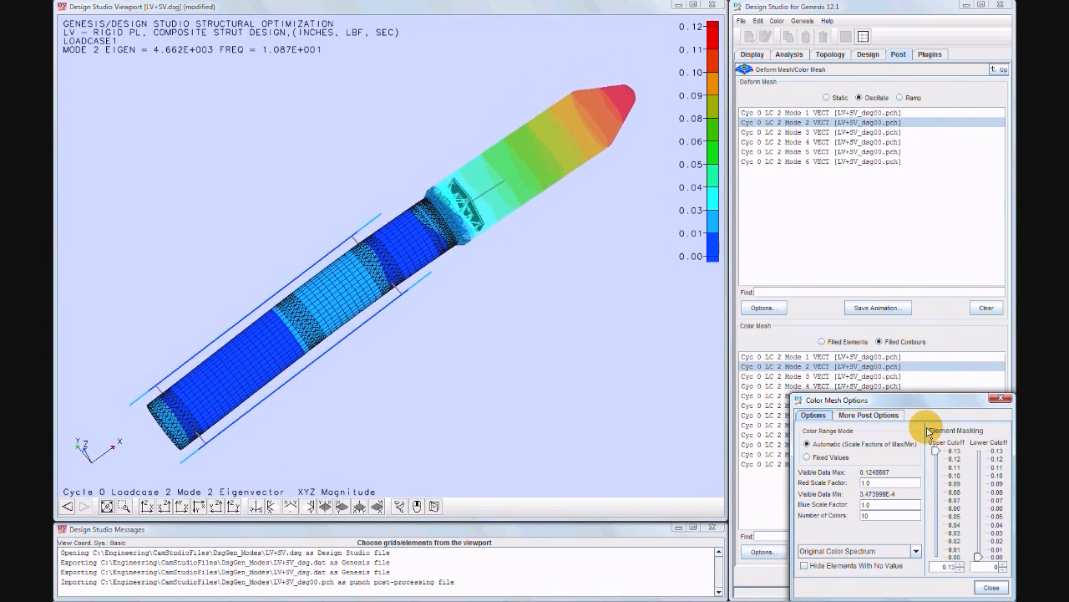
mouse_move(874, 532)
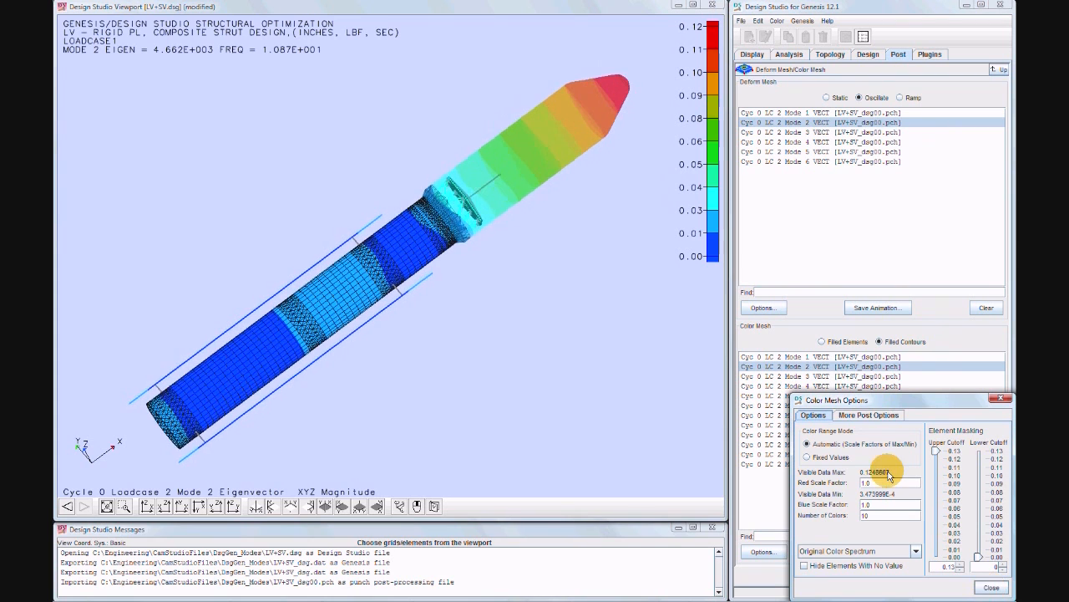
left_click(869, 416)
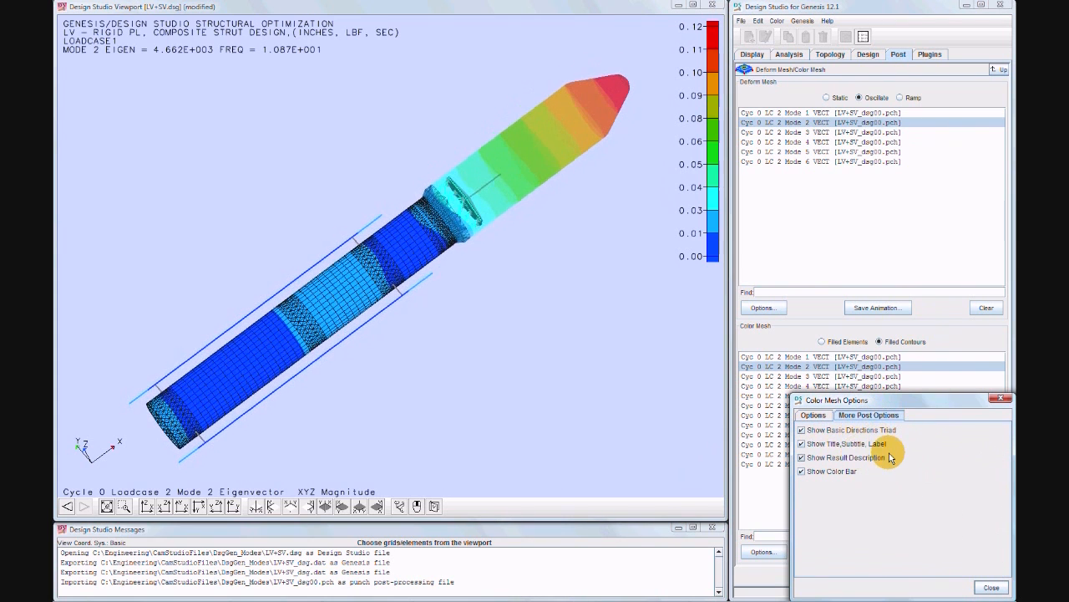
mouse_move(863, 487)
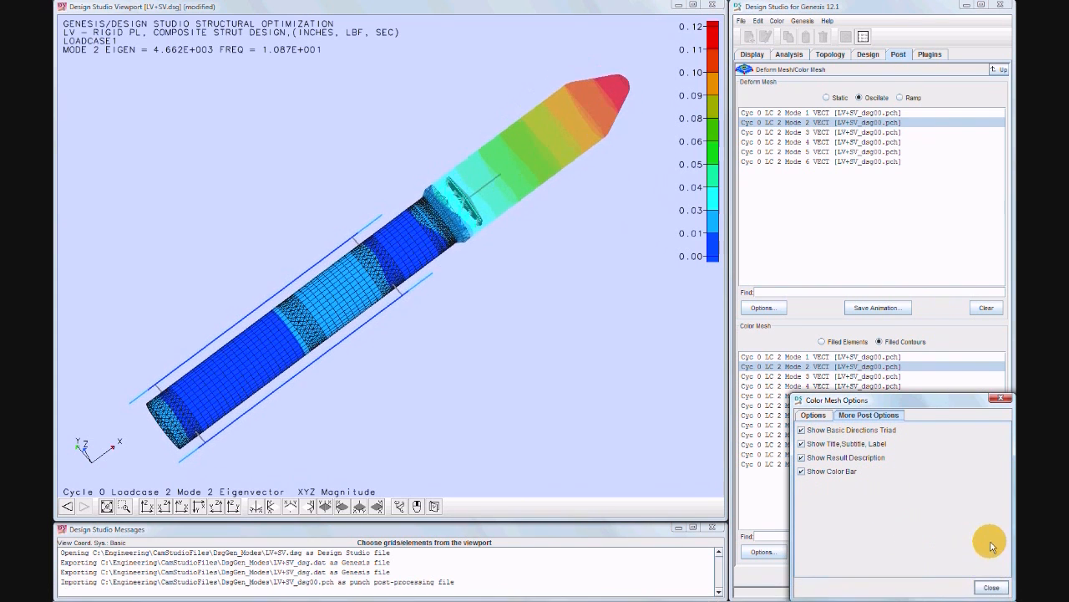
left_click(991, 587)
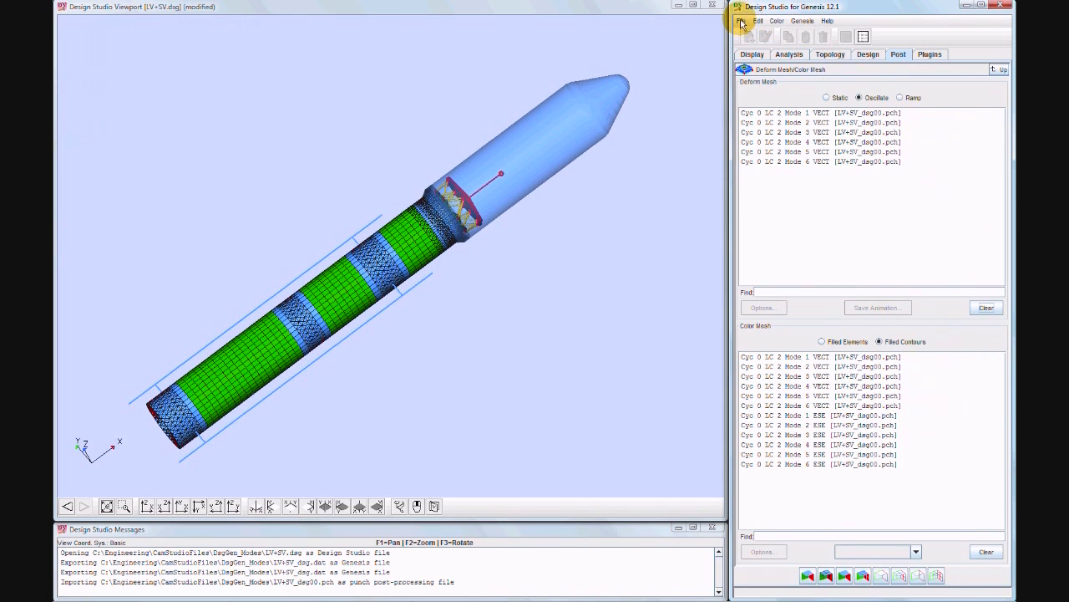
Step: Save the LV+SV.dsg database and exit Design Studio for GENESIS
left_click(742, 21)
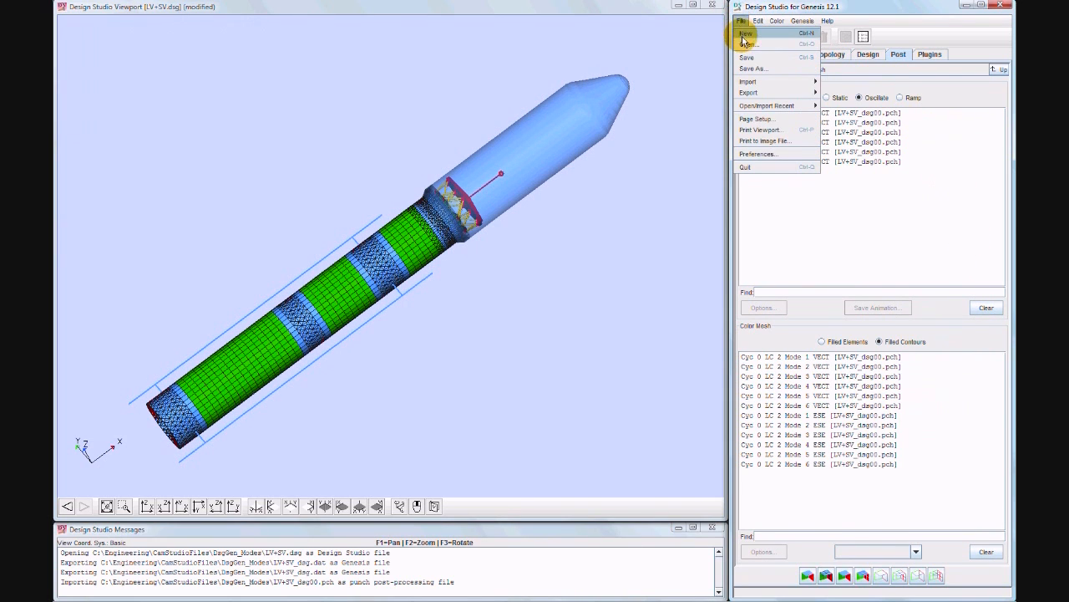
mouse_move(746, 57)
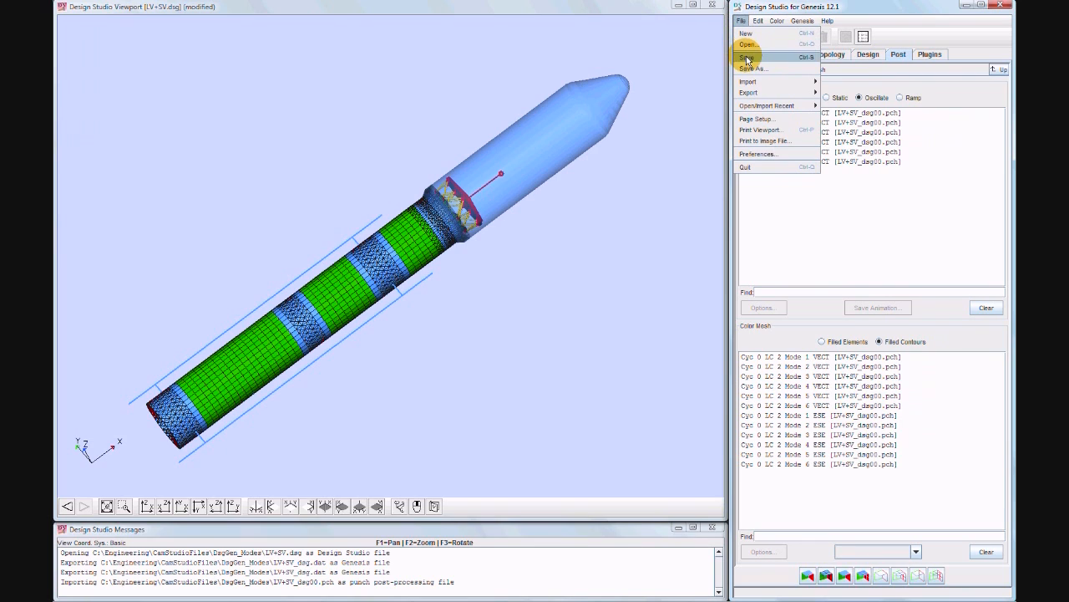
left_click(746, 57)
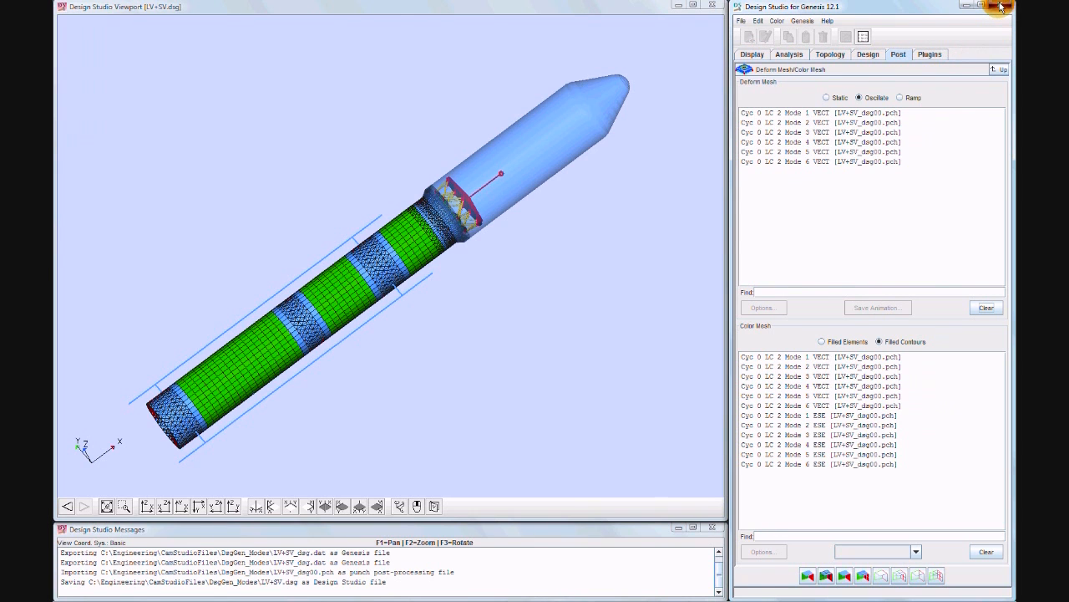
left_click(1000, 6)
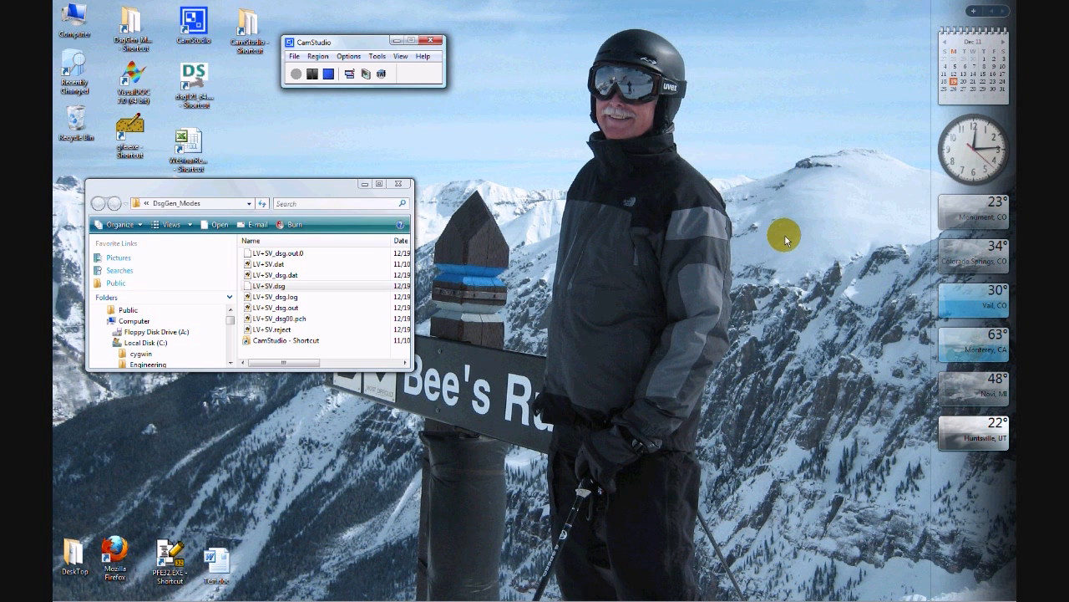